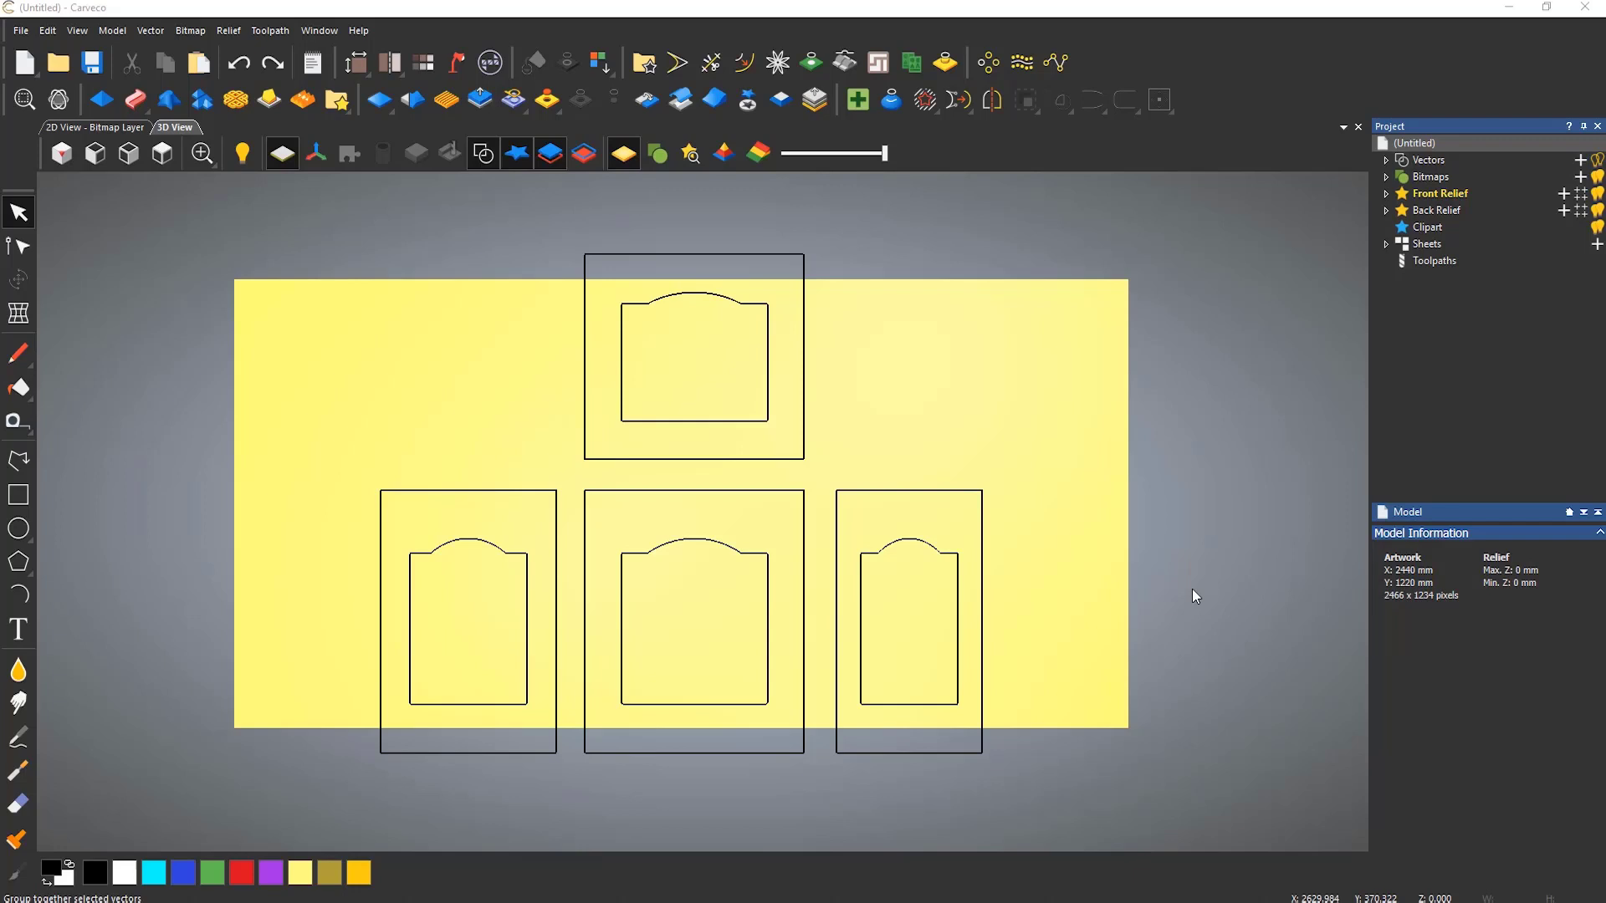
mouse_move(960, 398)
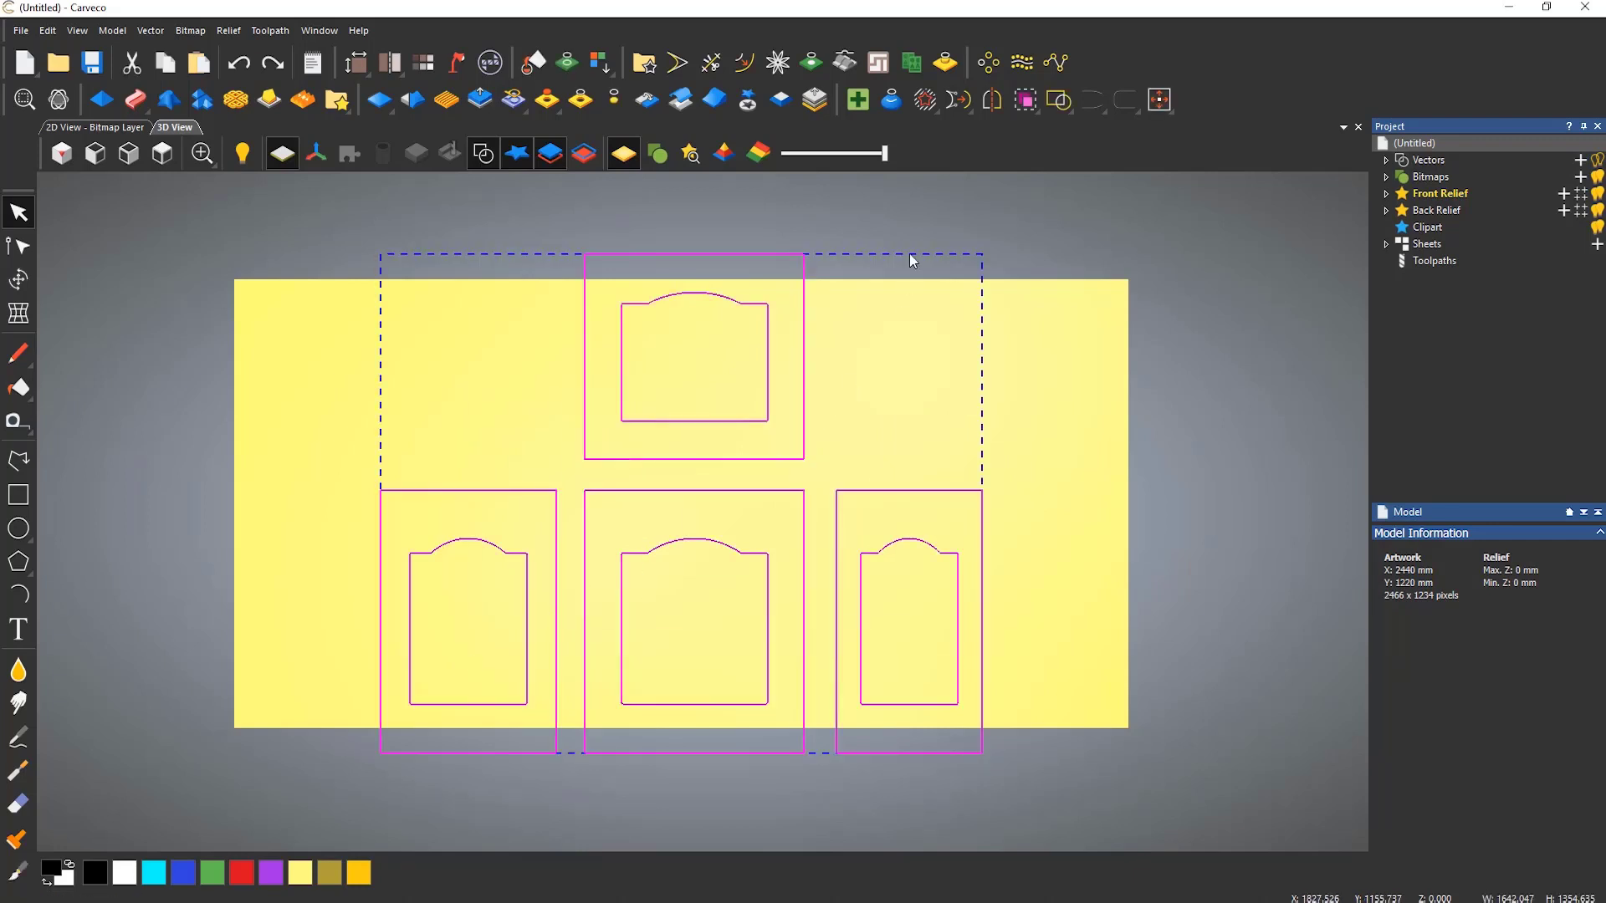
mouse_move(879, 62)
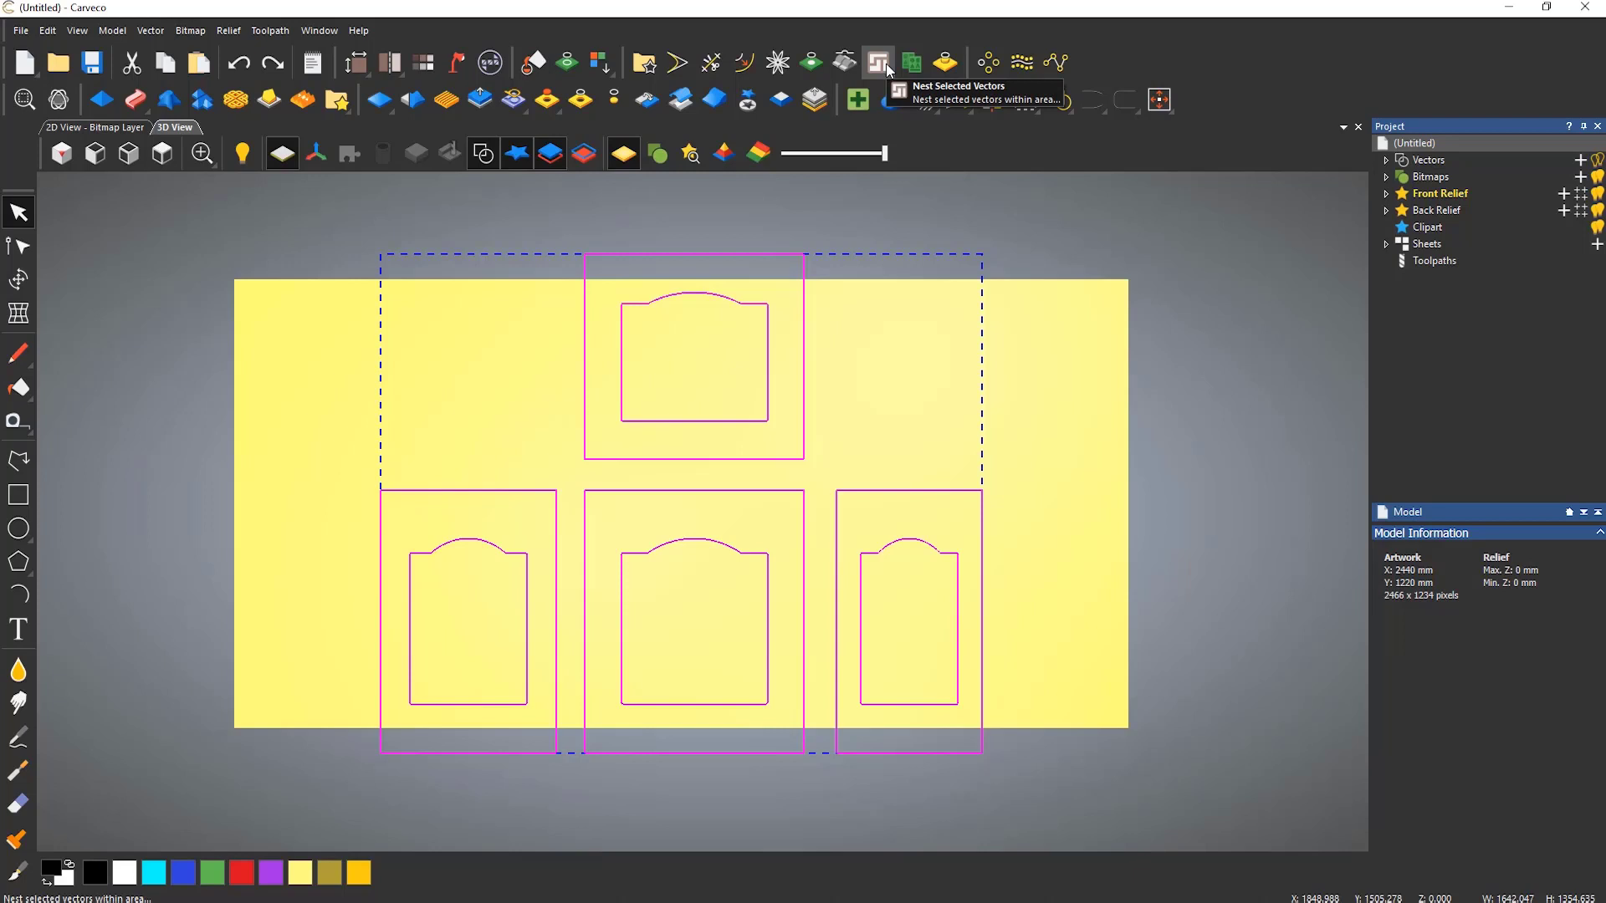
Enter tool diameter 8 mm, toolpath clearance 20 mm and edge clearance 10 mm for nesting
click(879, 62)
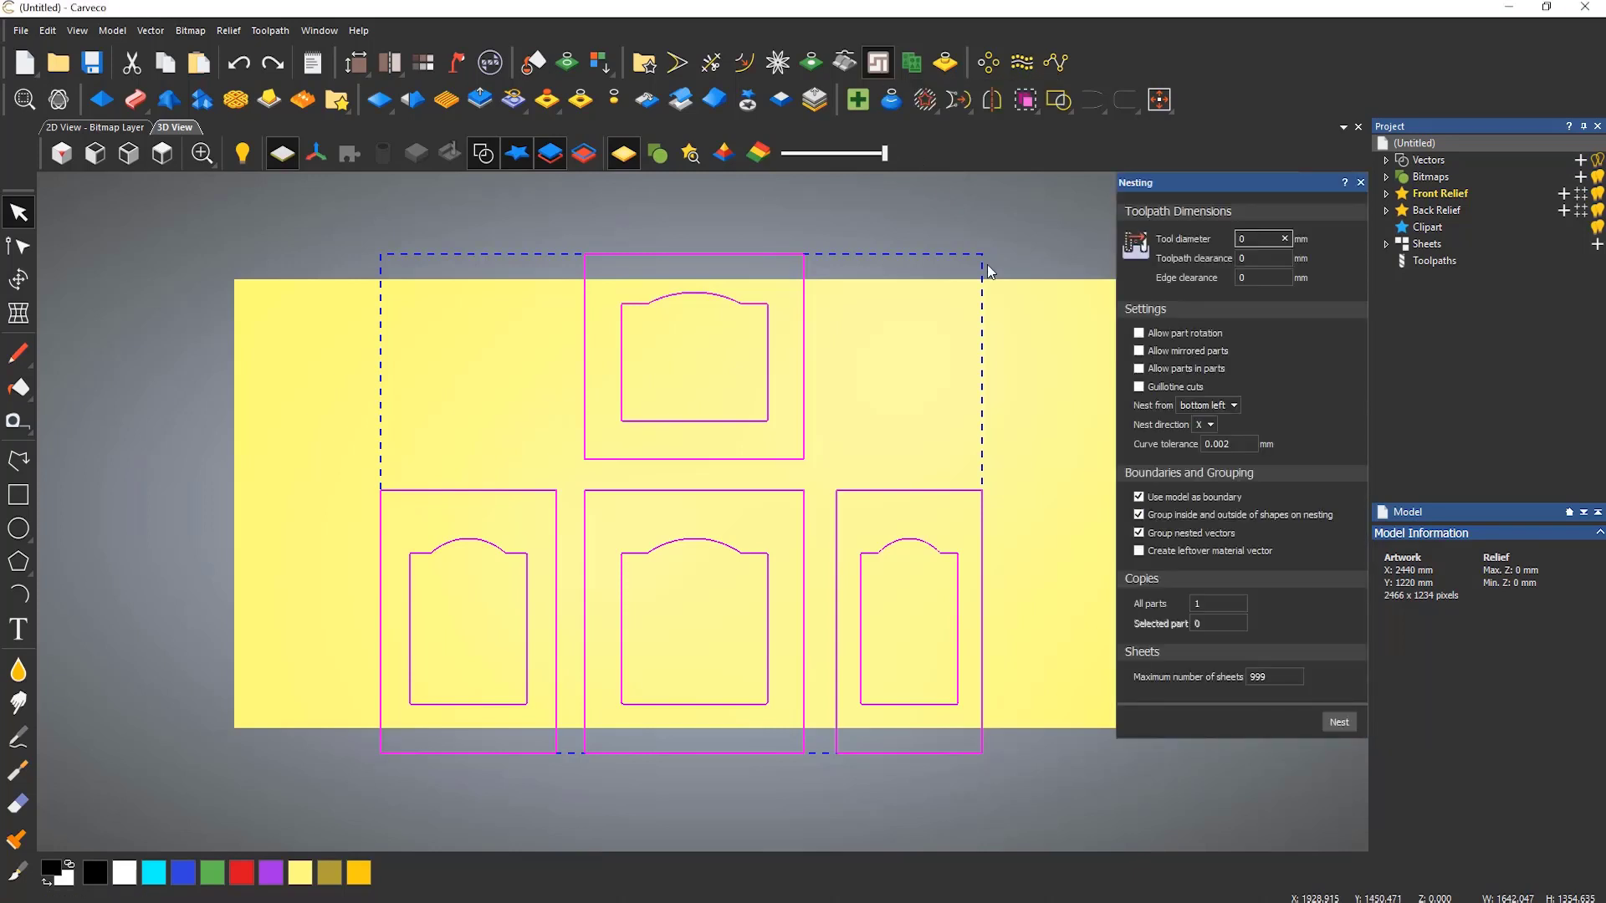
mouse_move(1069, 373)
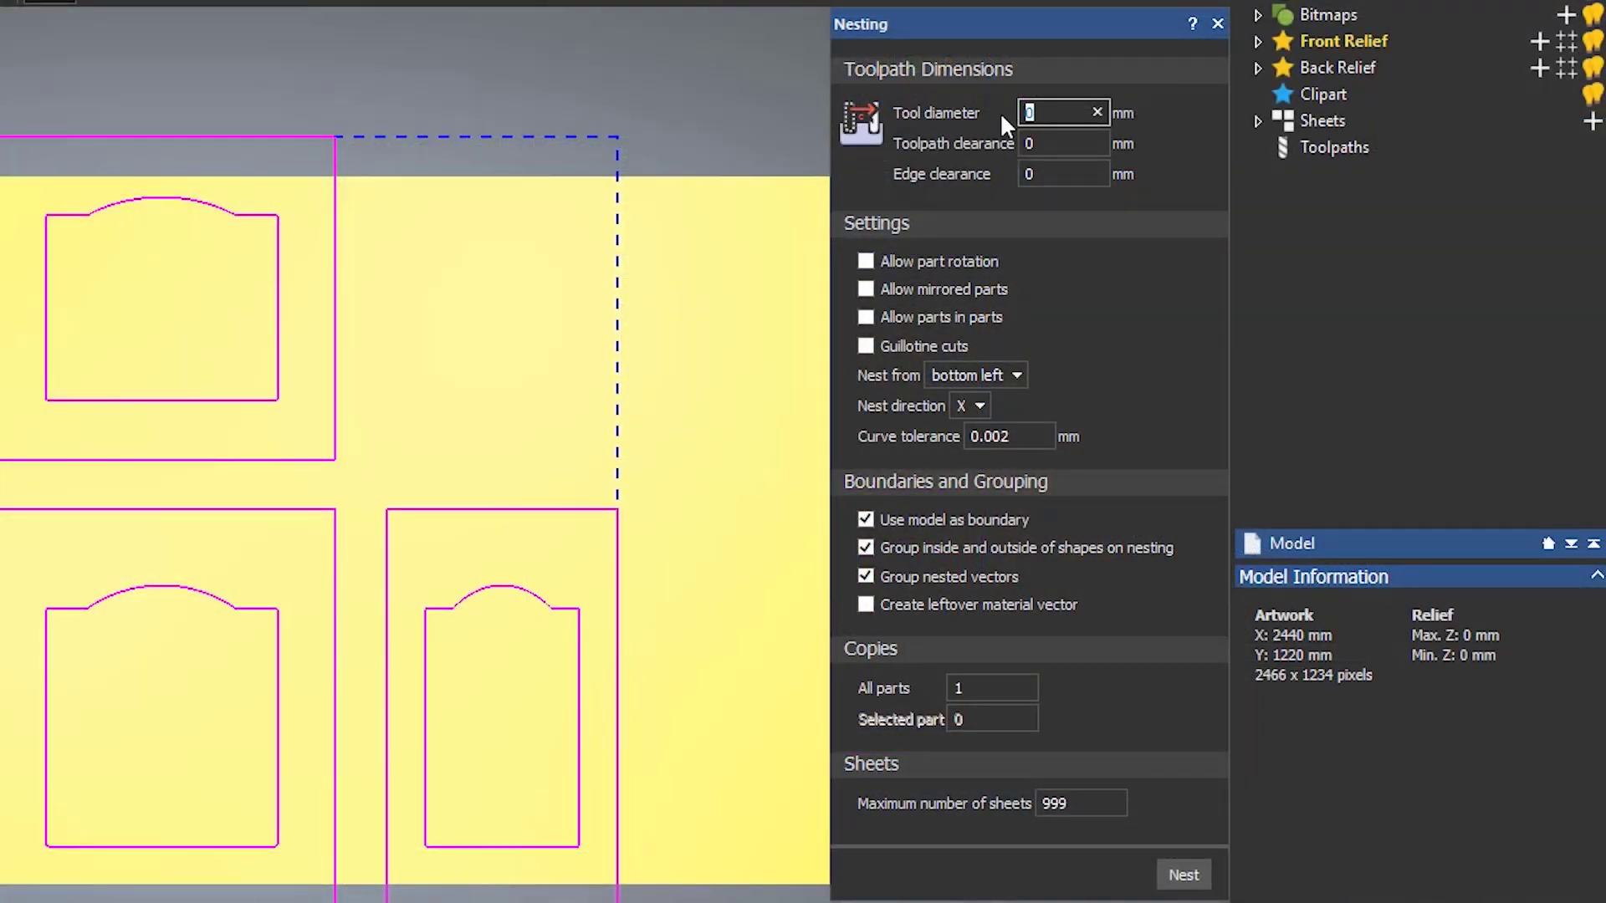
text(8)
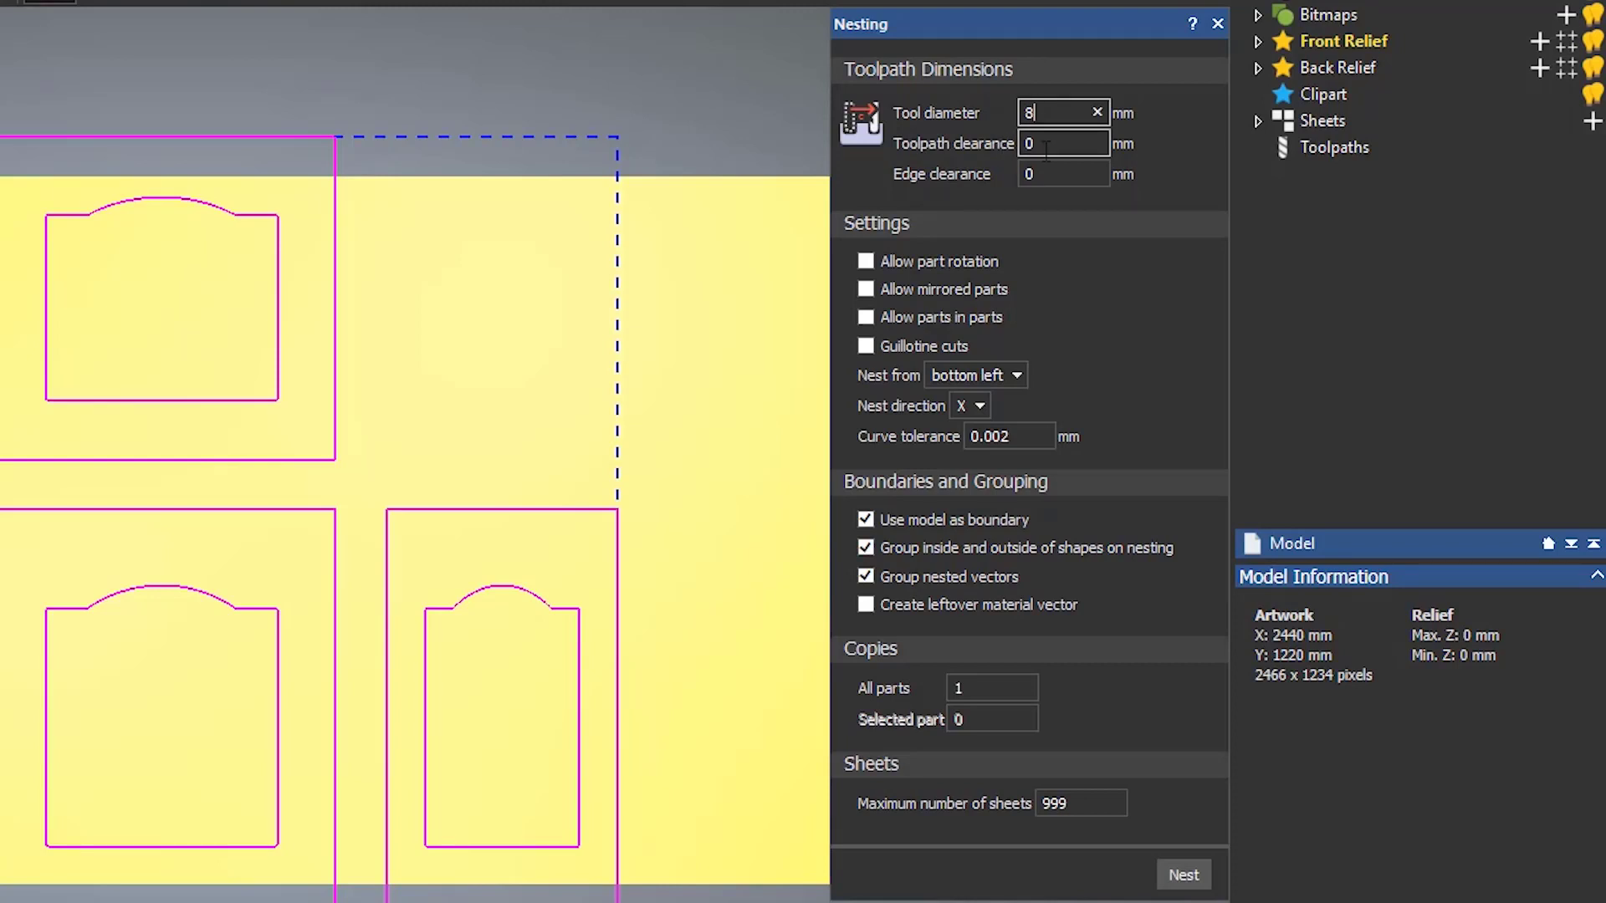
click(1061, 144)
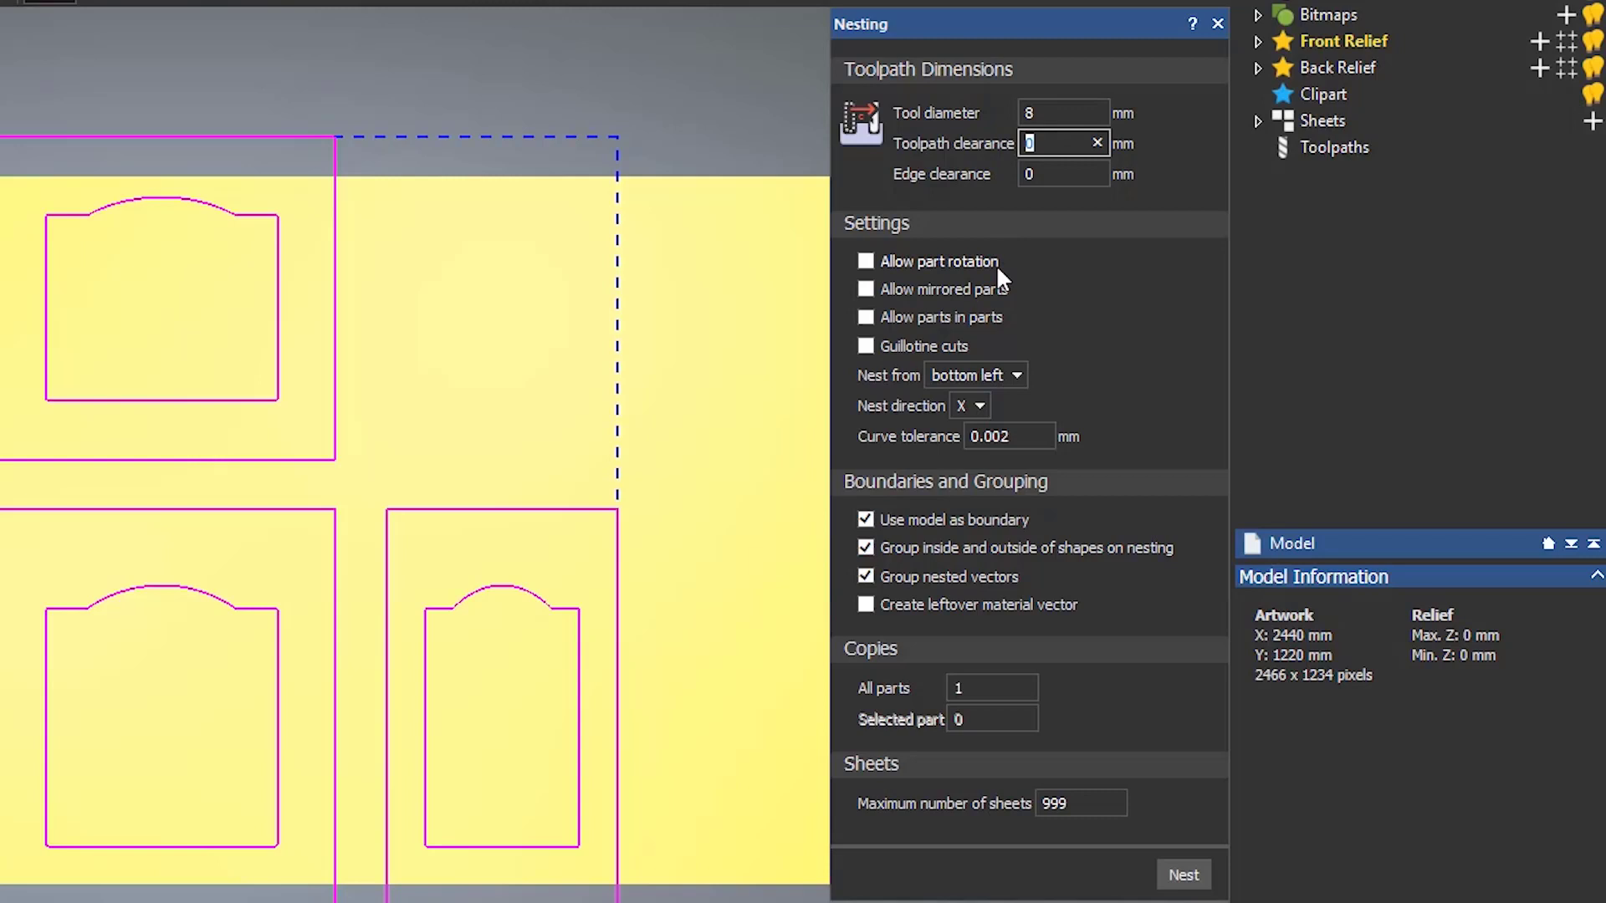
mouse_move(1031, 258)
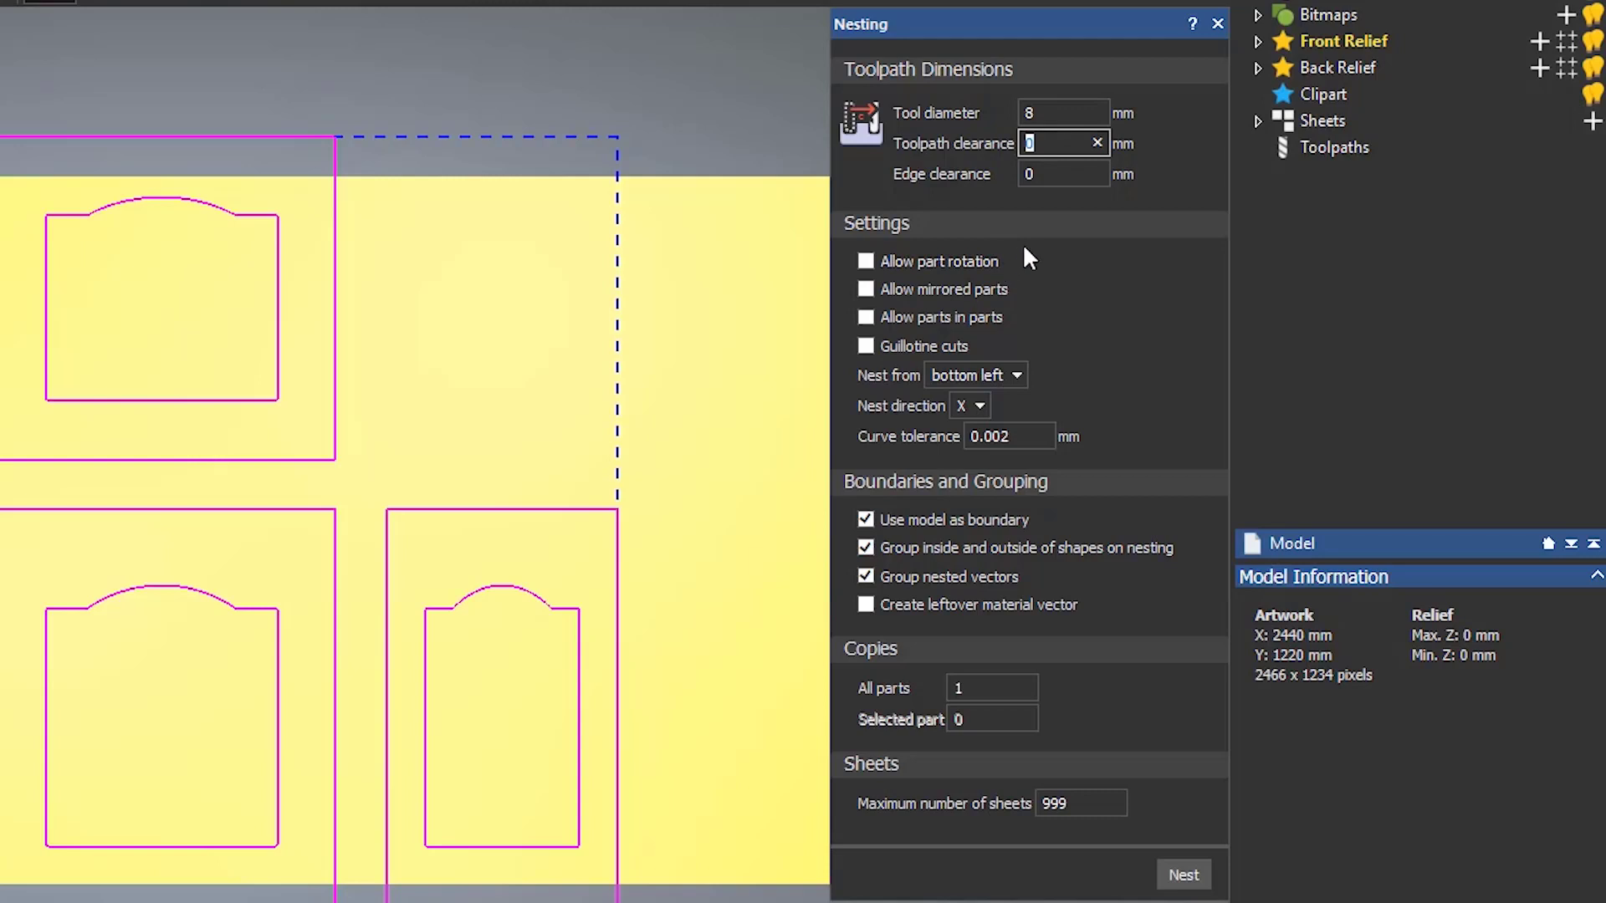
text(2)
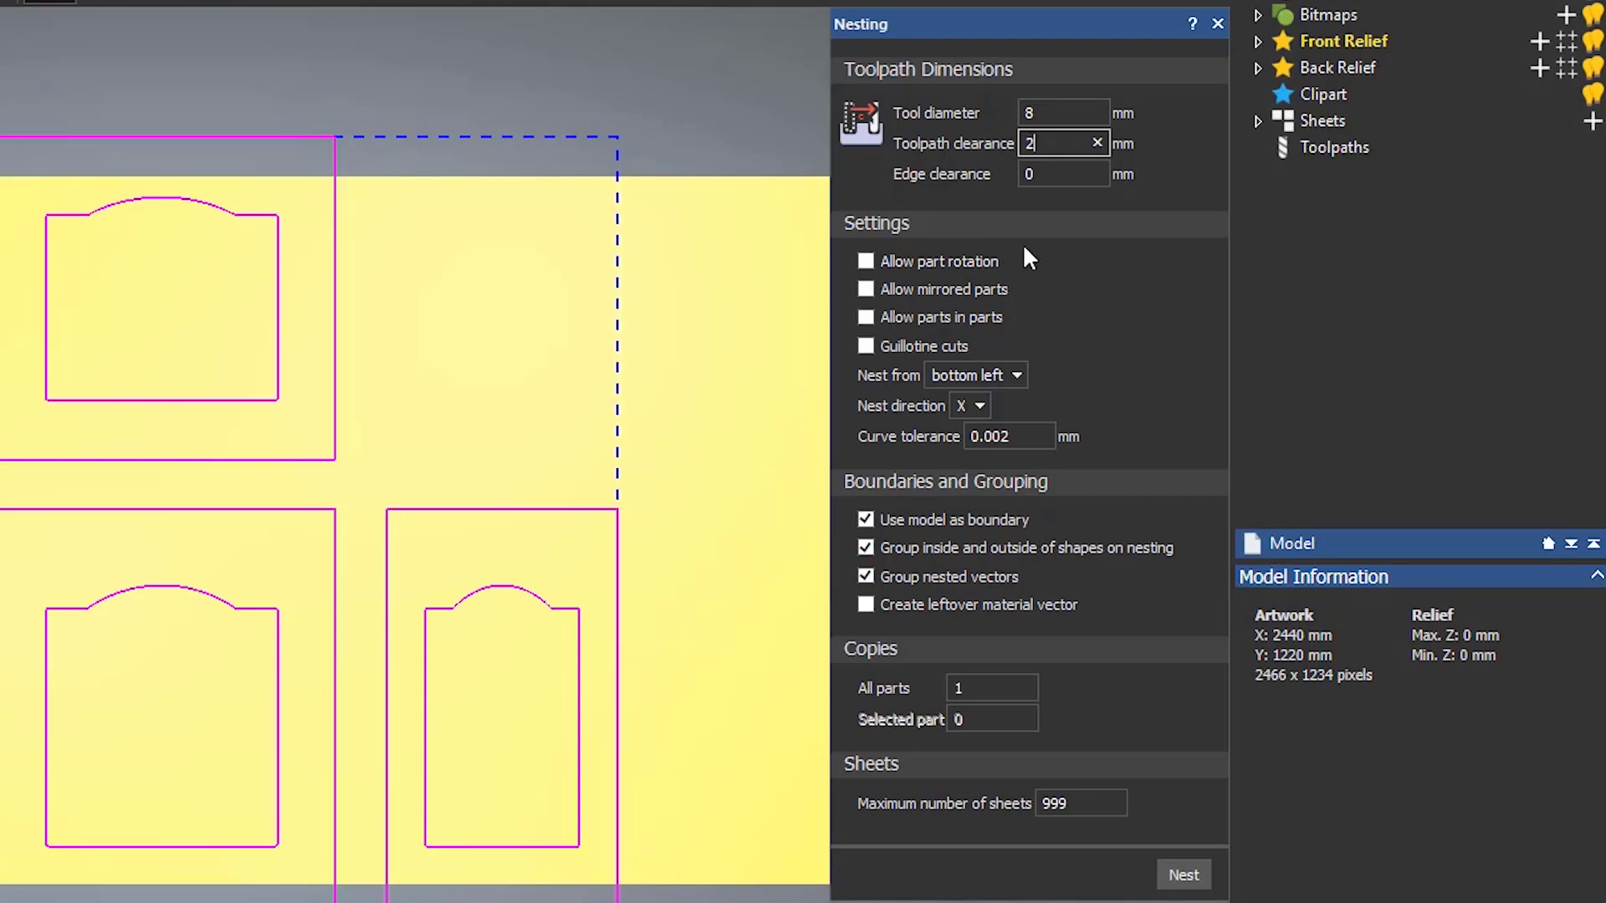
text(0)
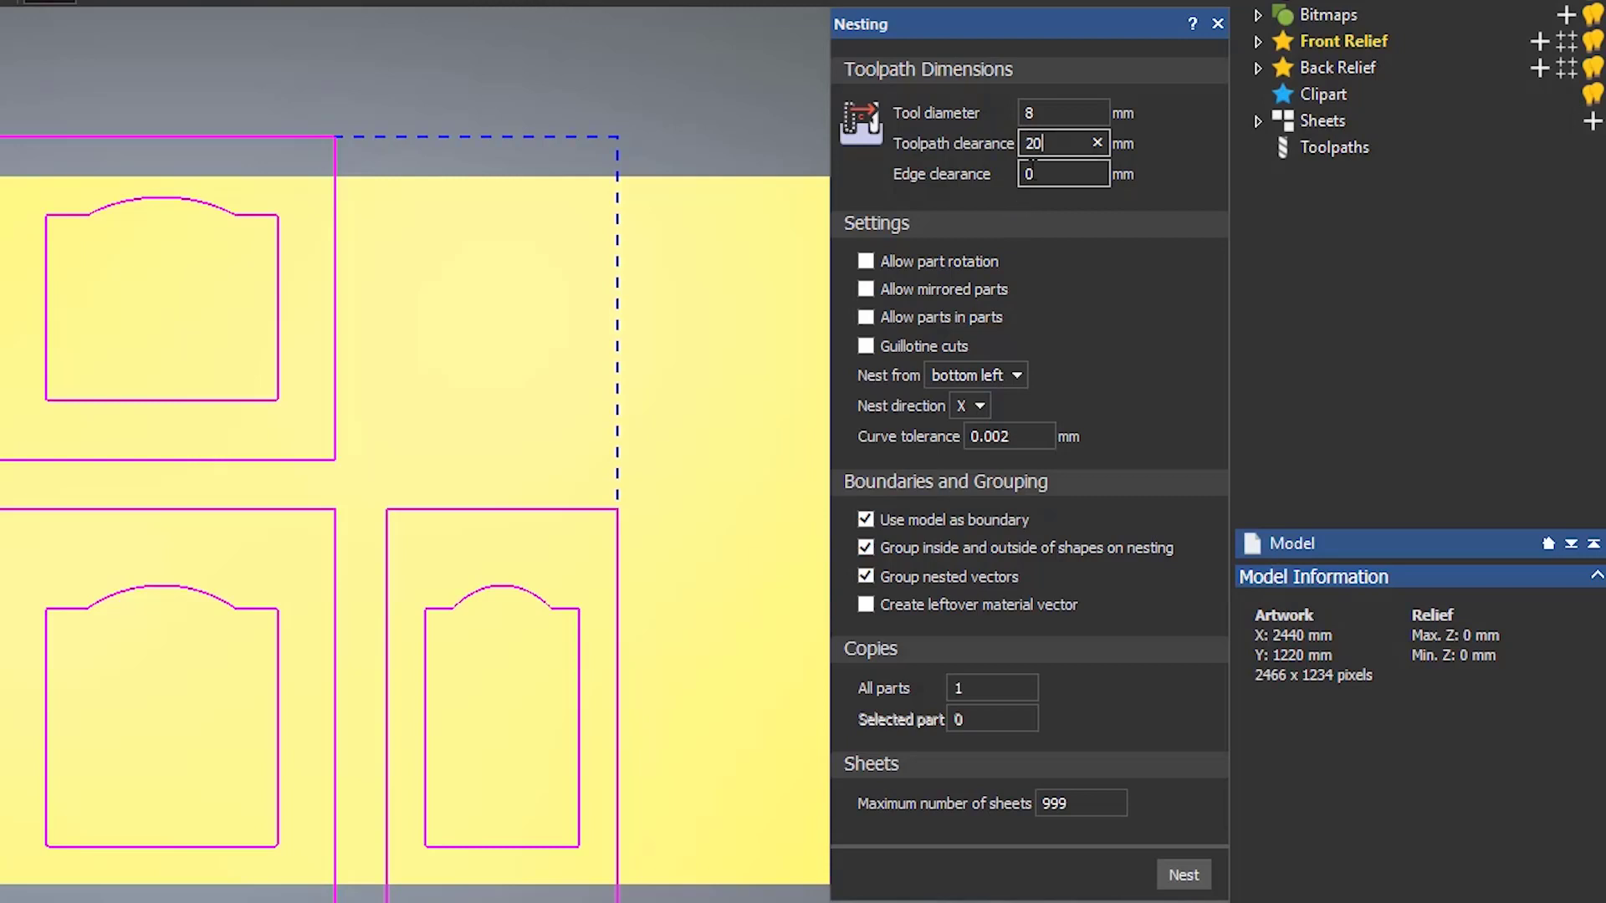
text(10)
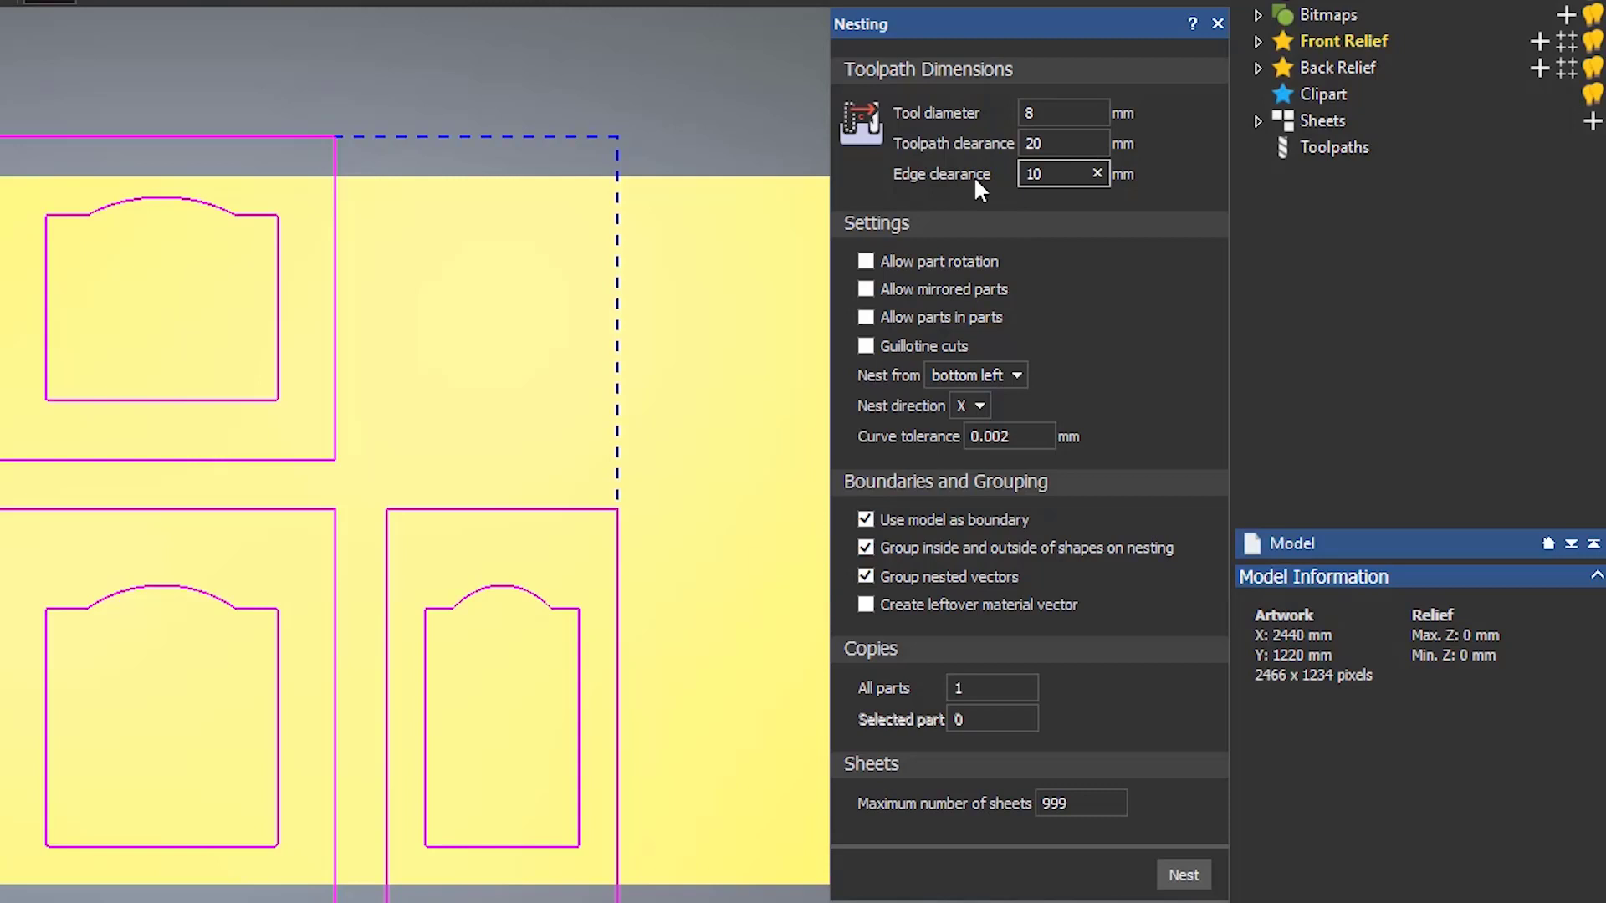
Enable part rotation at a 45-degree step, confirming nesting starts from bottom left
click(865, 261)
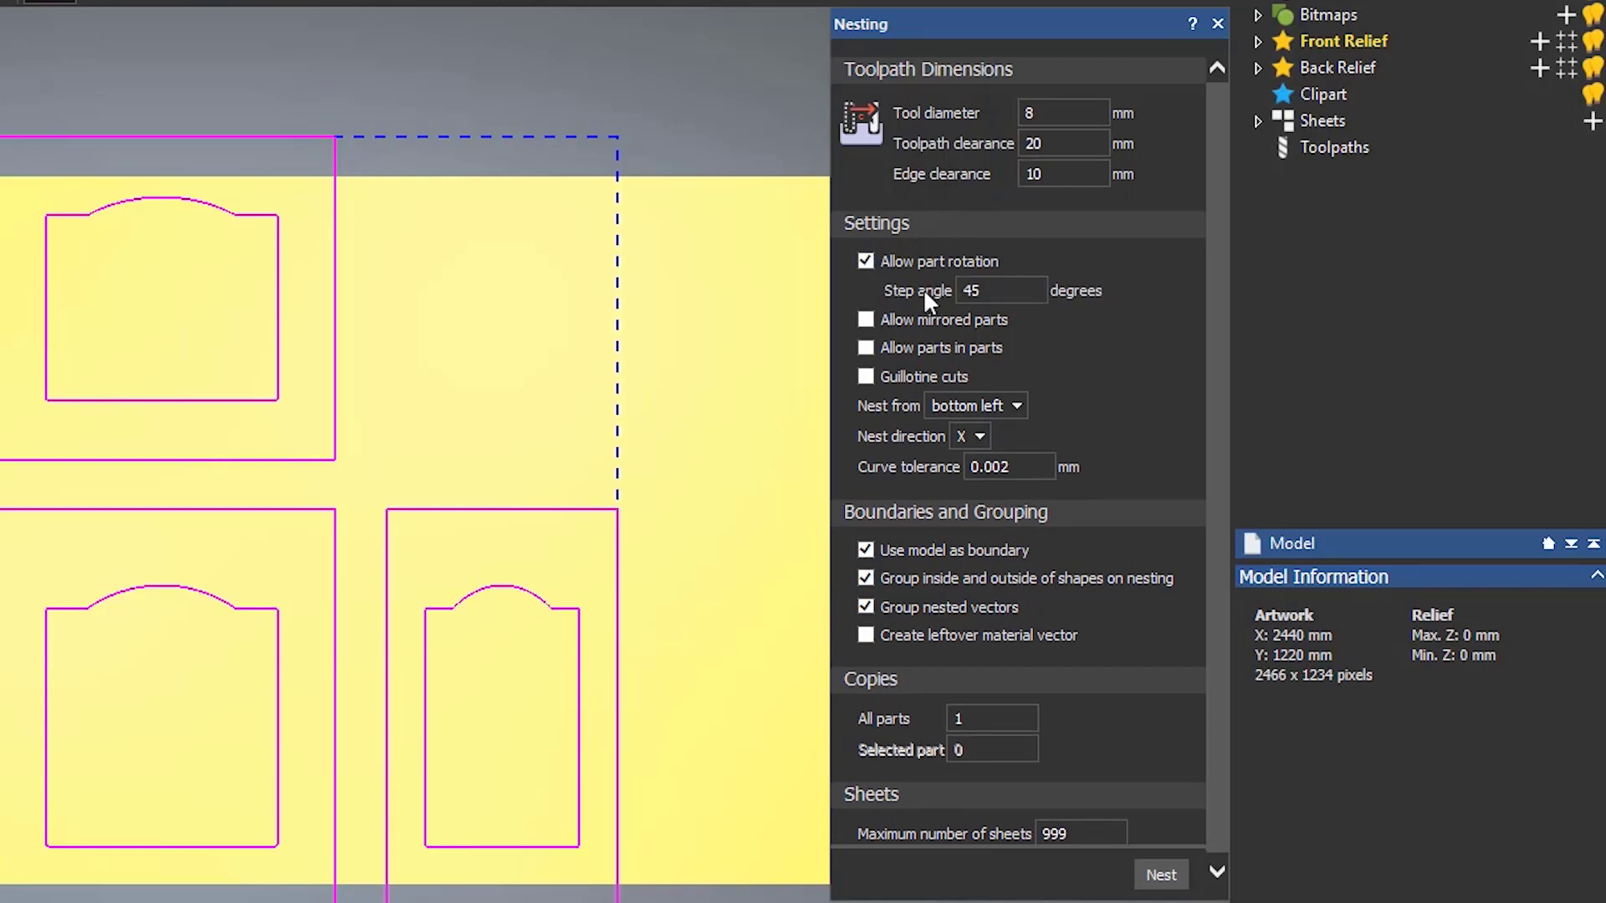
click(1000, 290)
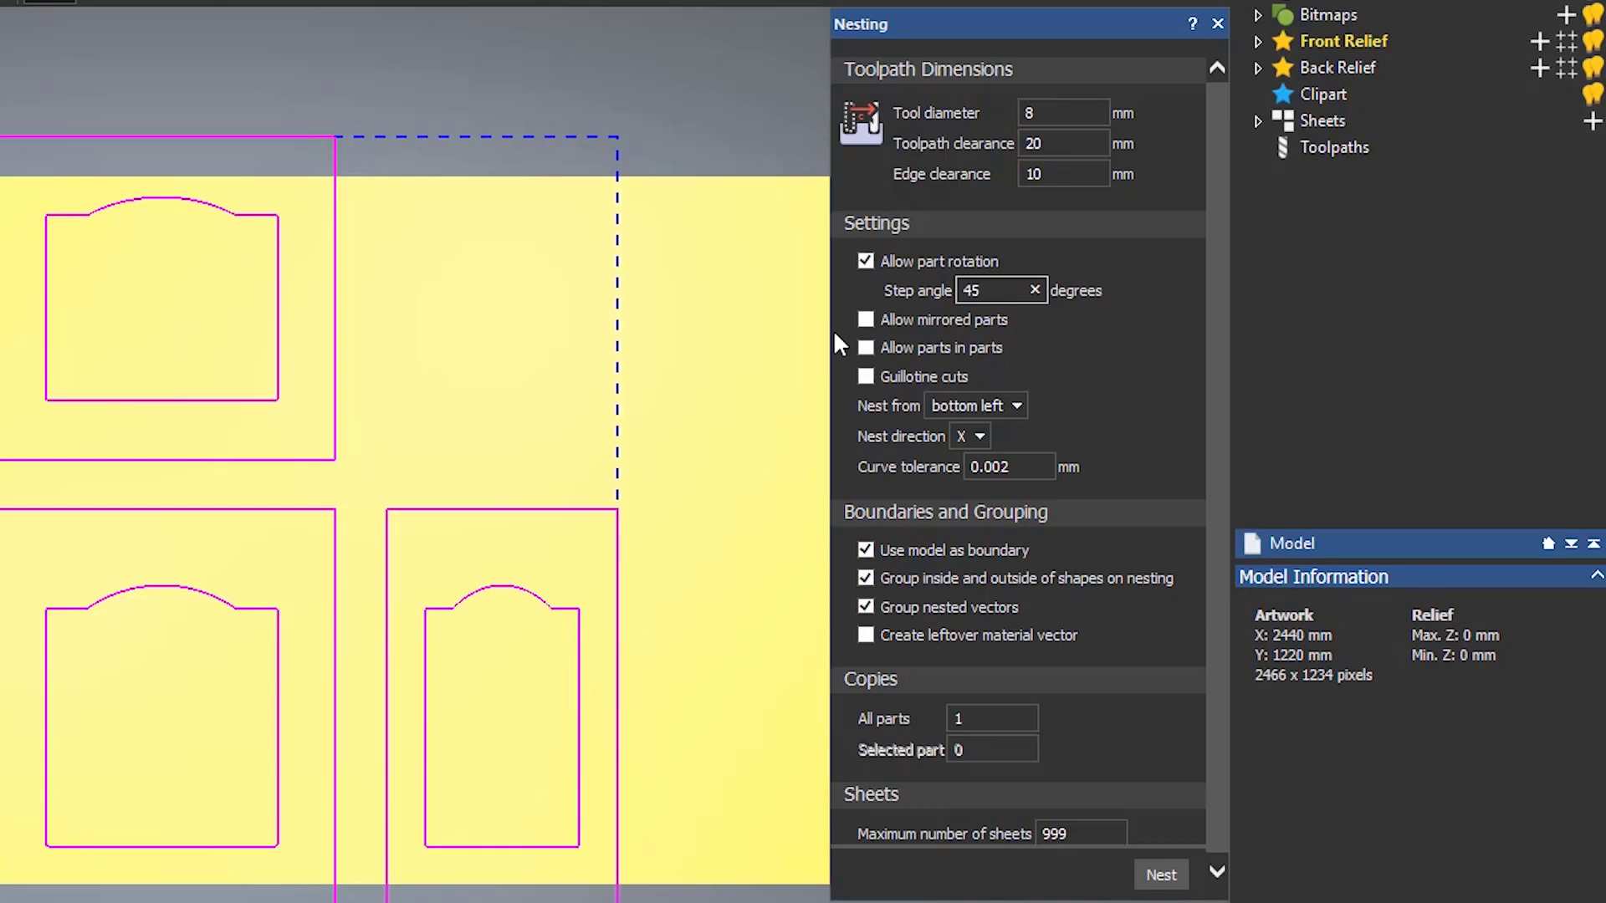
click(998, 291)
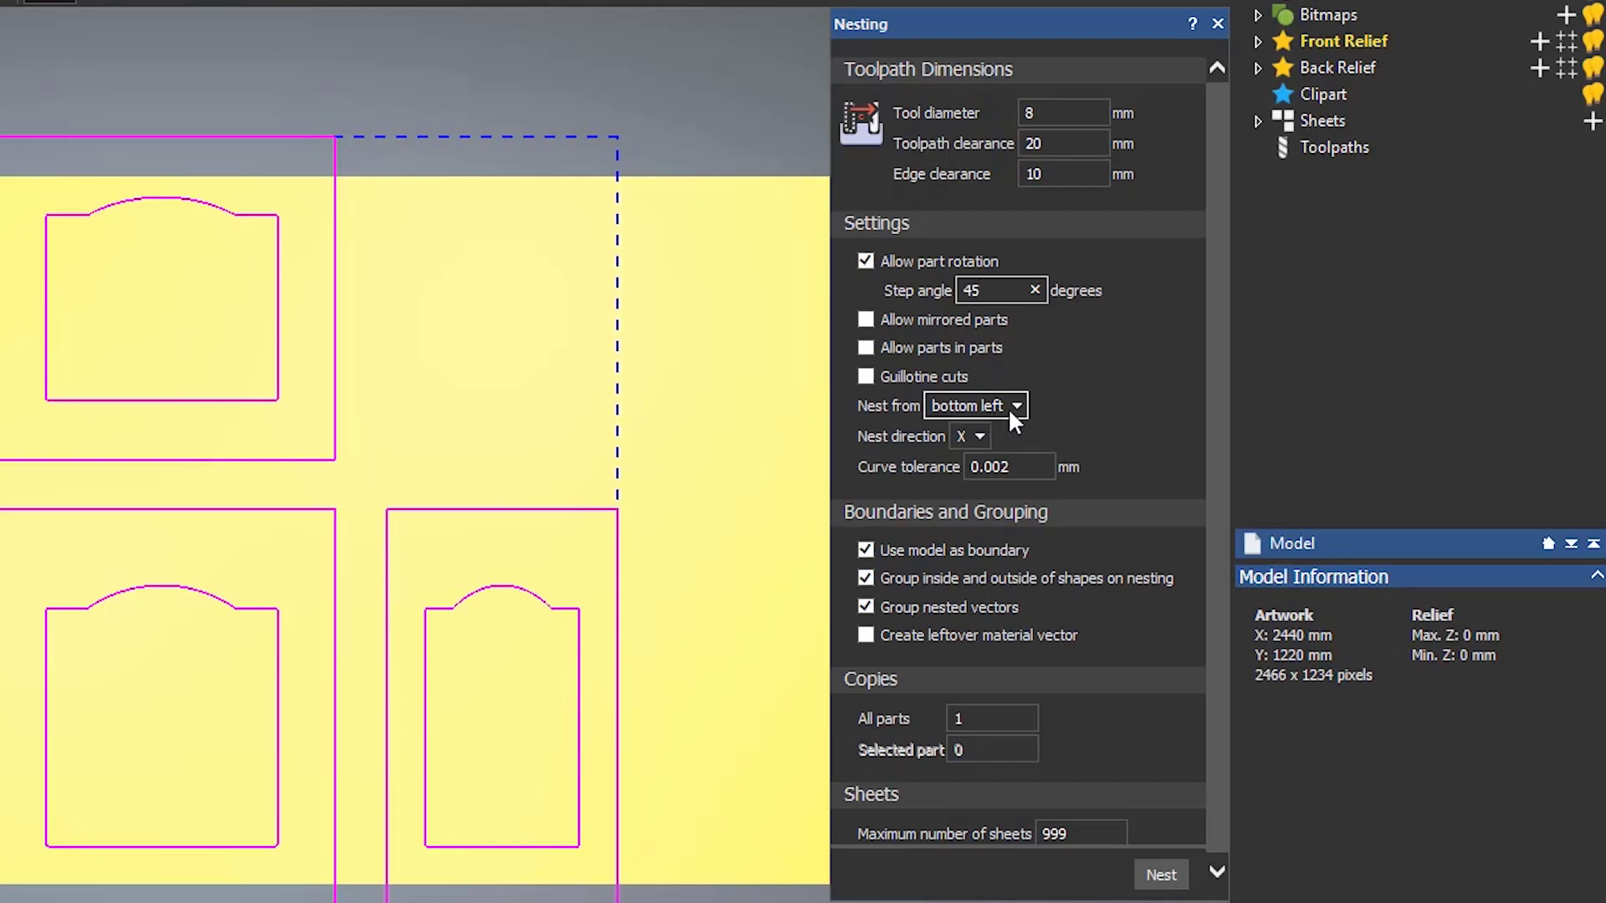
click(1016, 404)
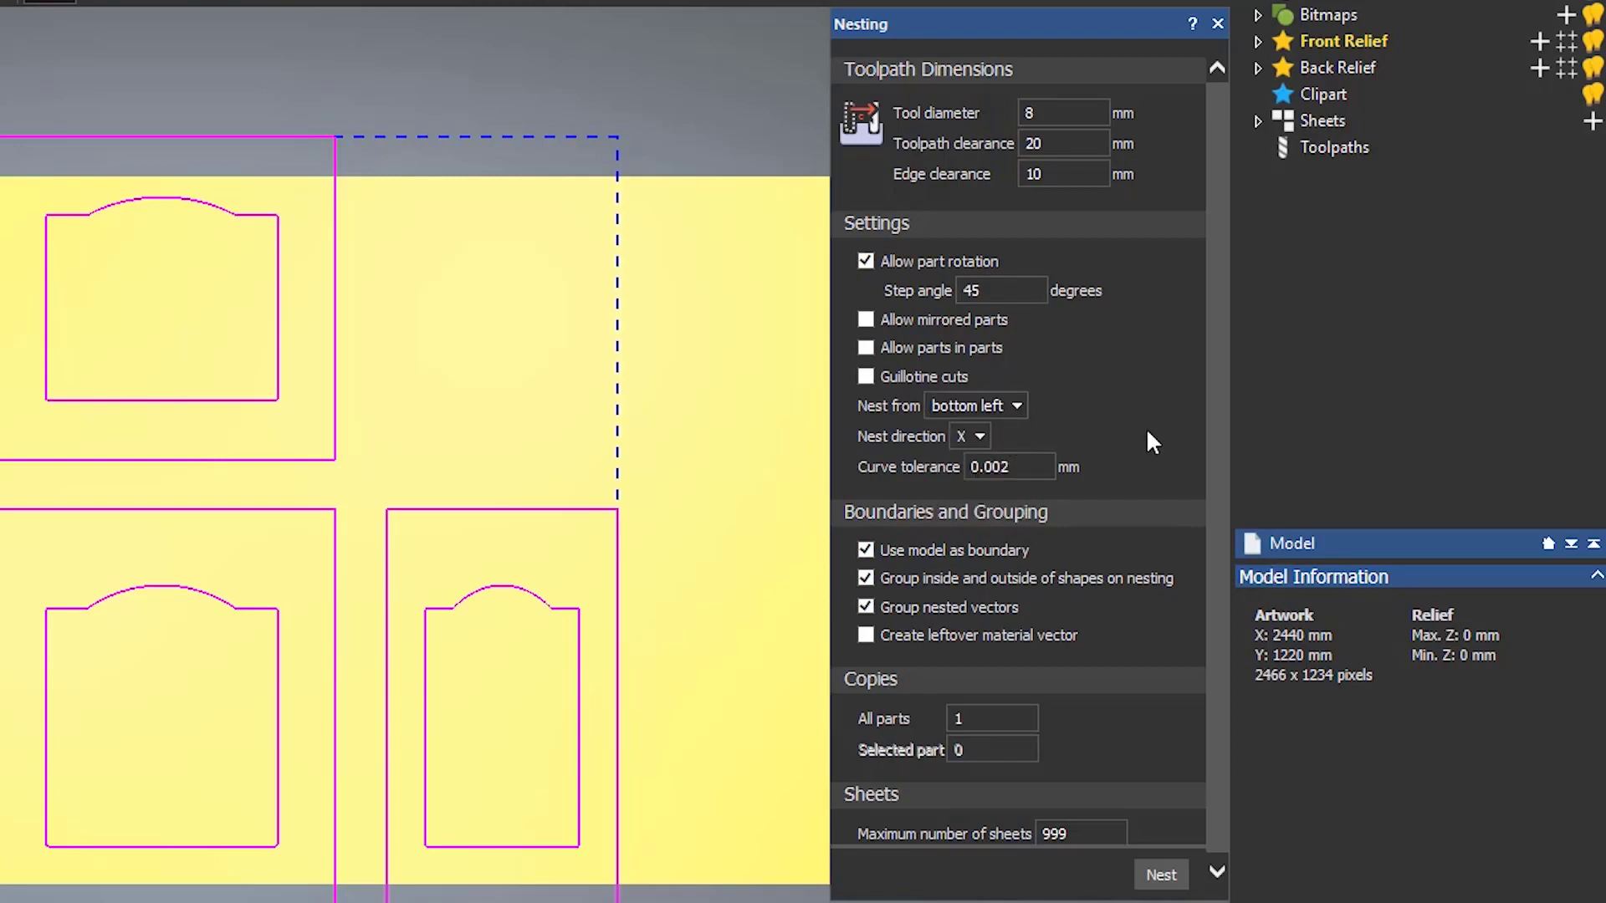
mouse_move(1142, 606)
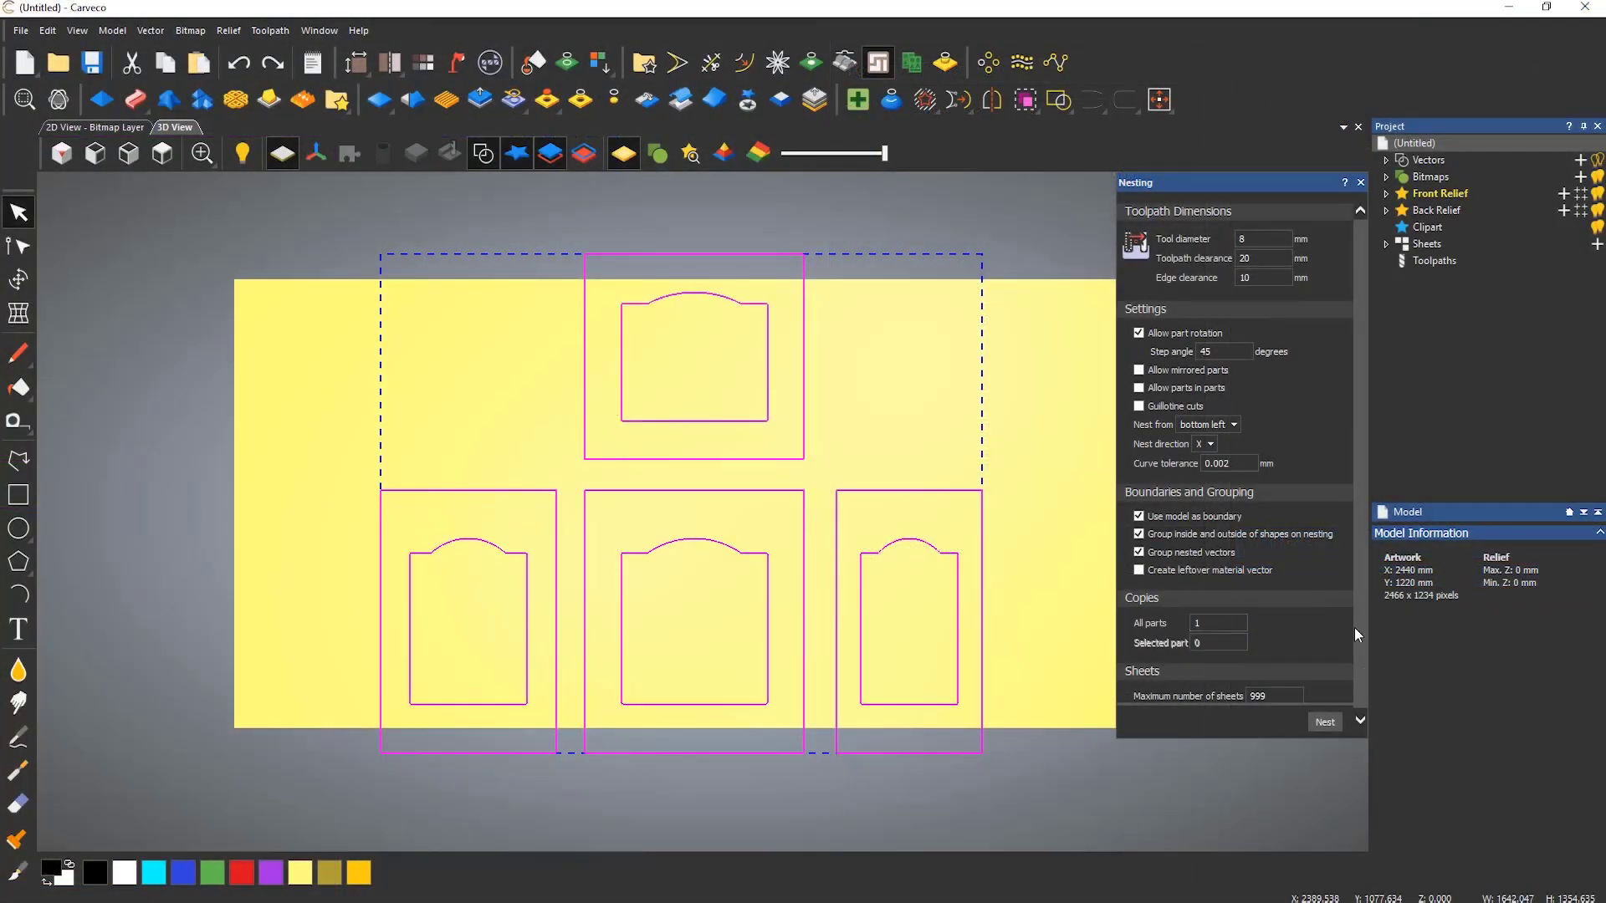
click(1322, 722)
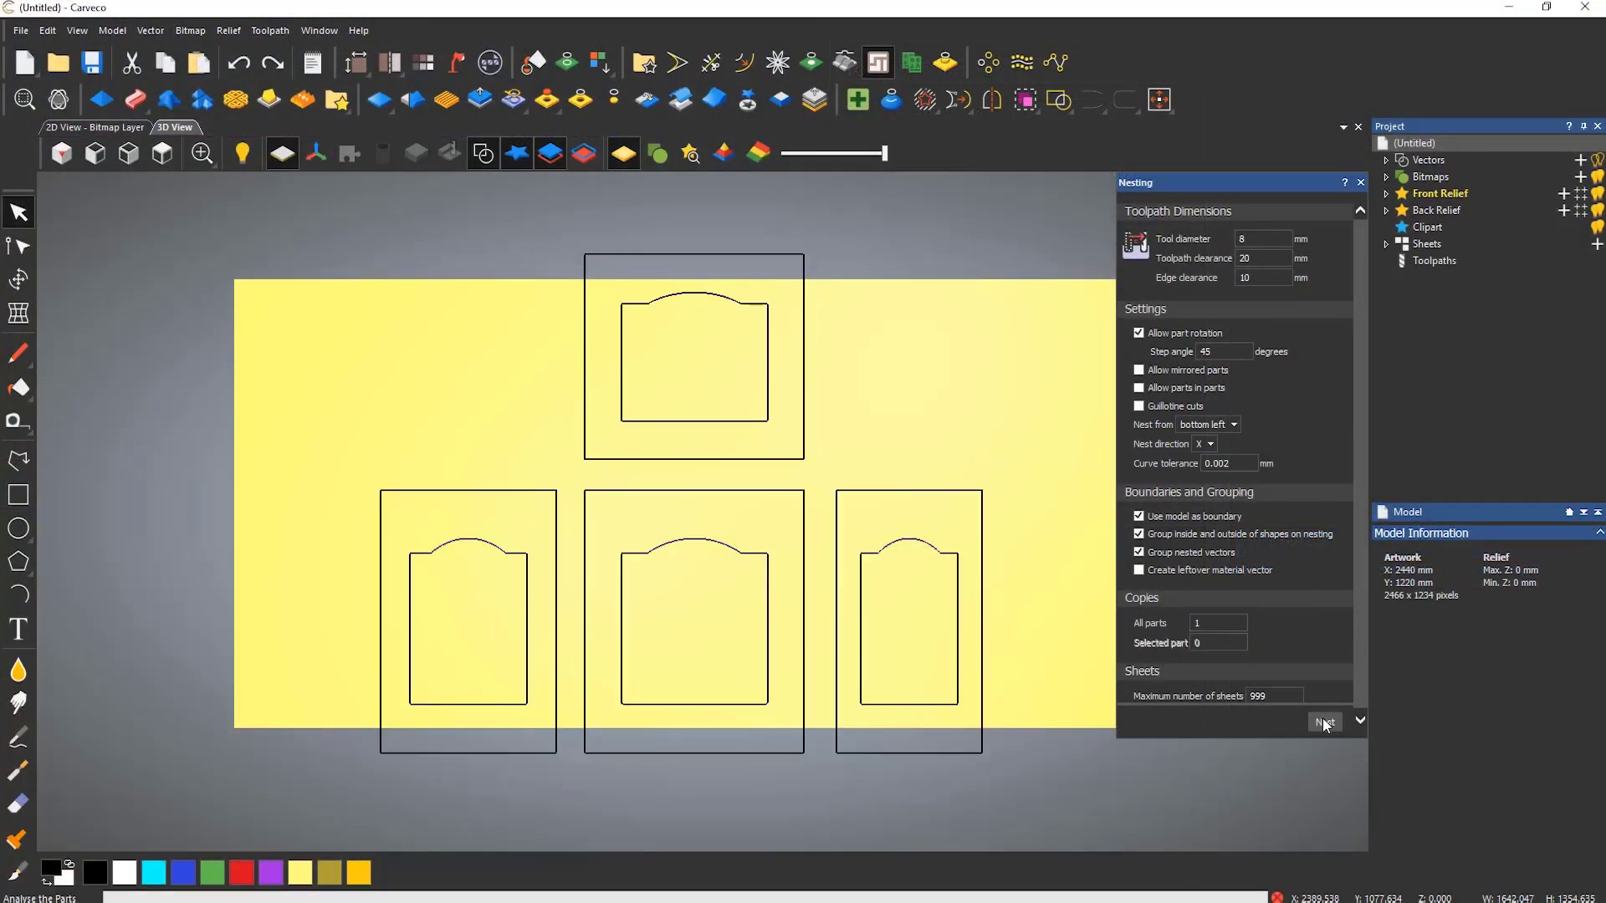
click(1325, 723)
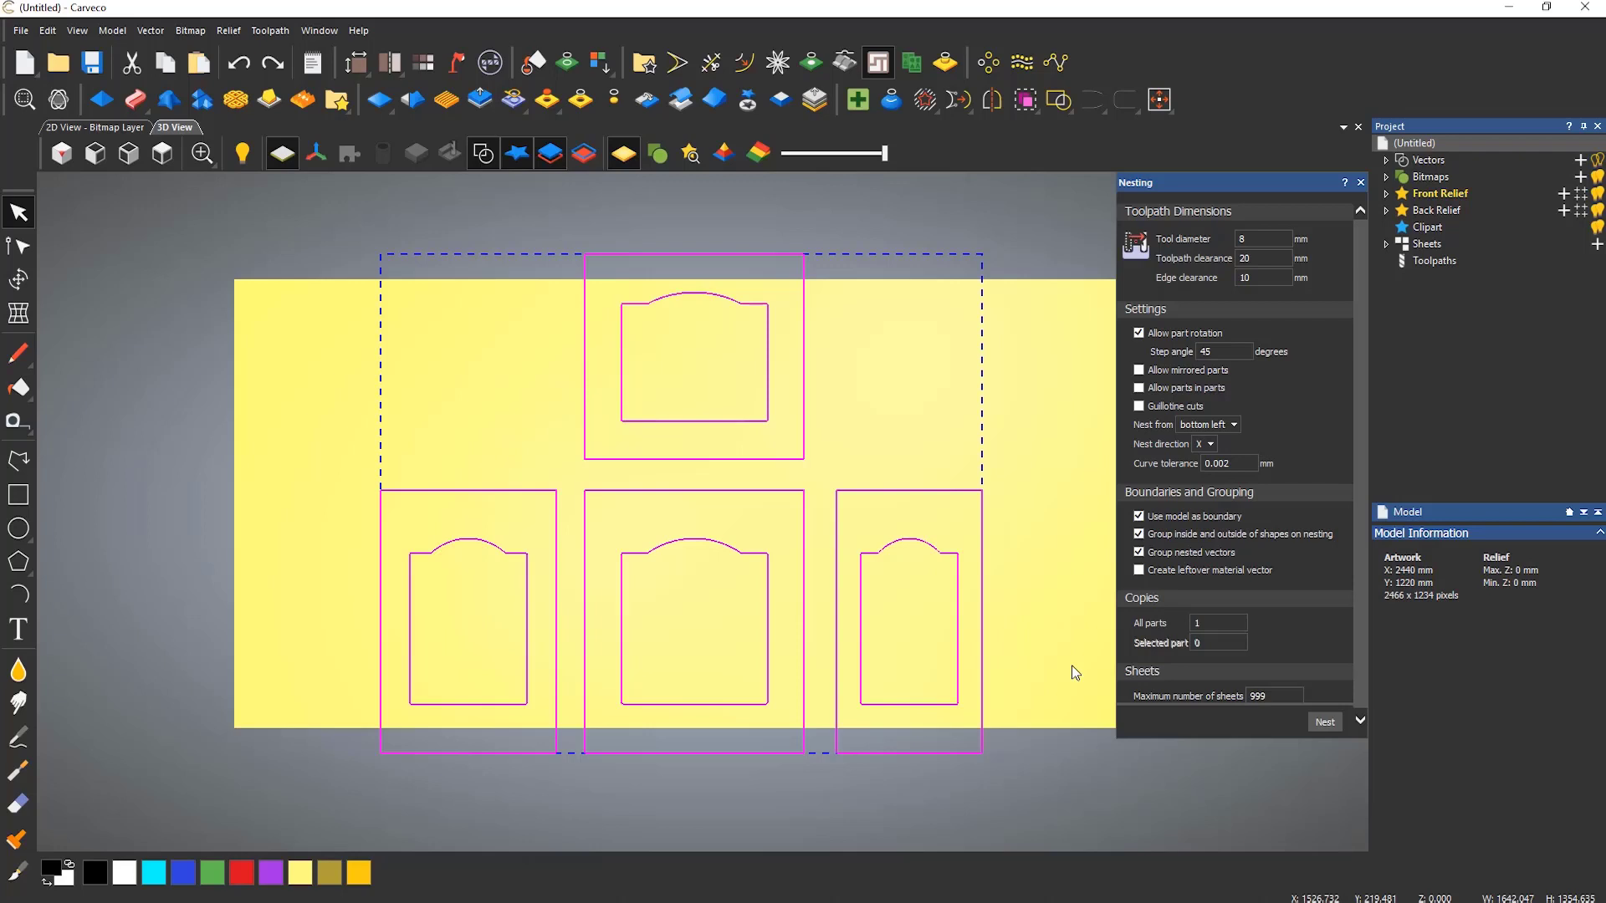
Nest ten copies of each door part and expand the resulting sheet list
text(10)
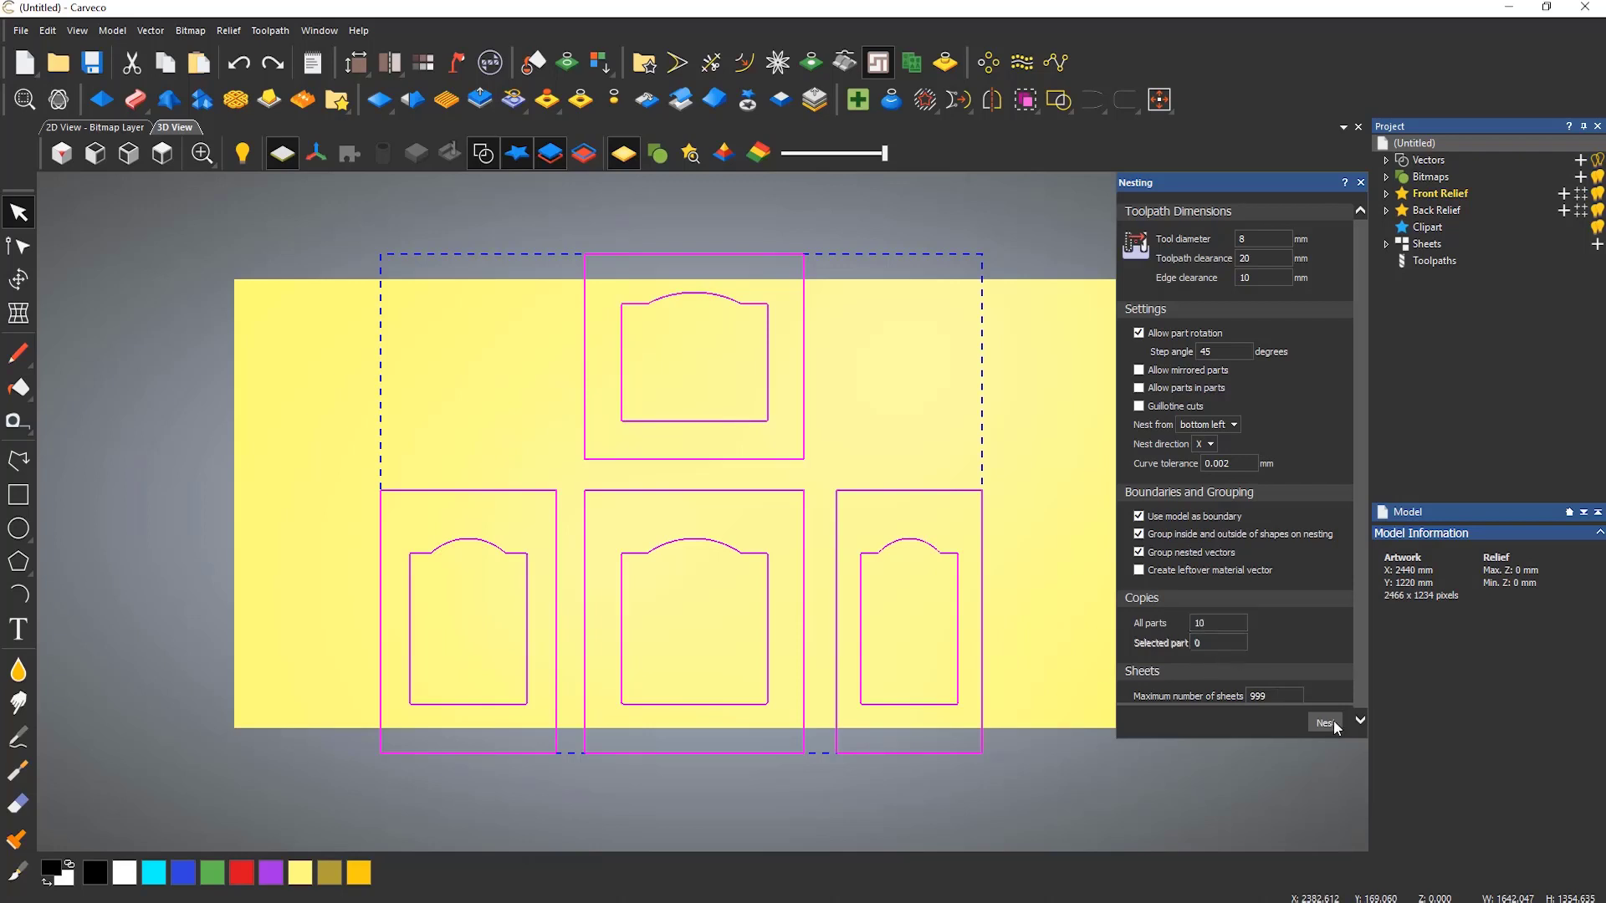
click(1324, 723)
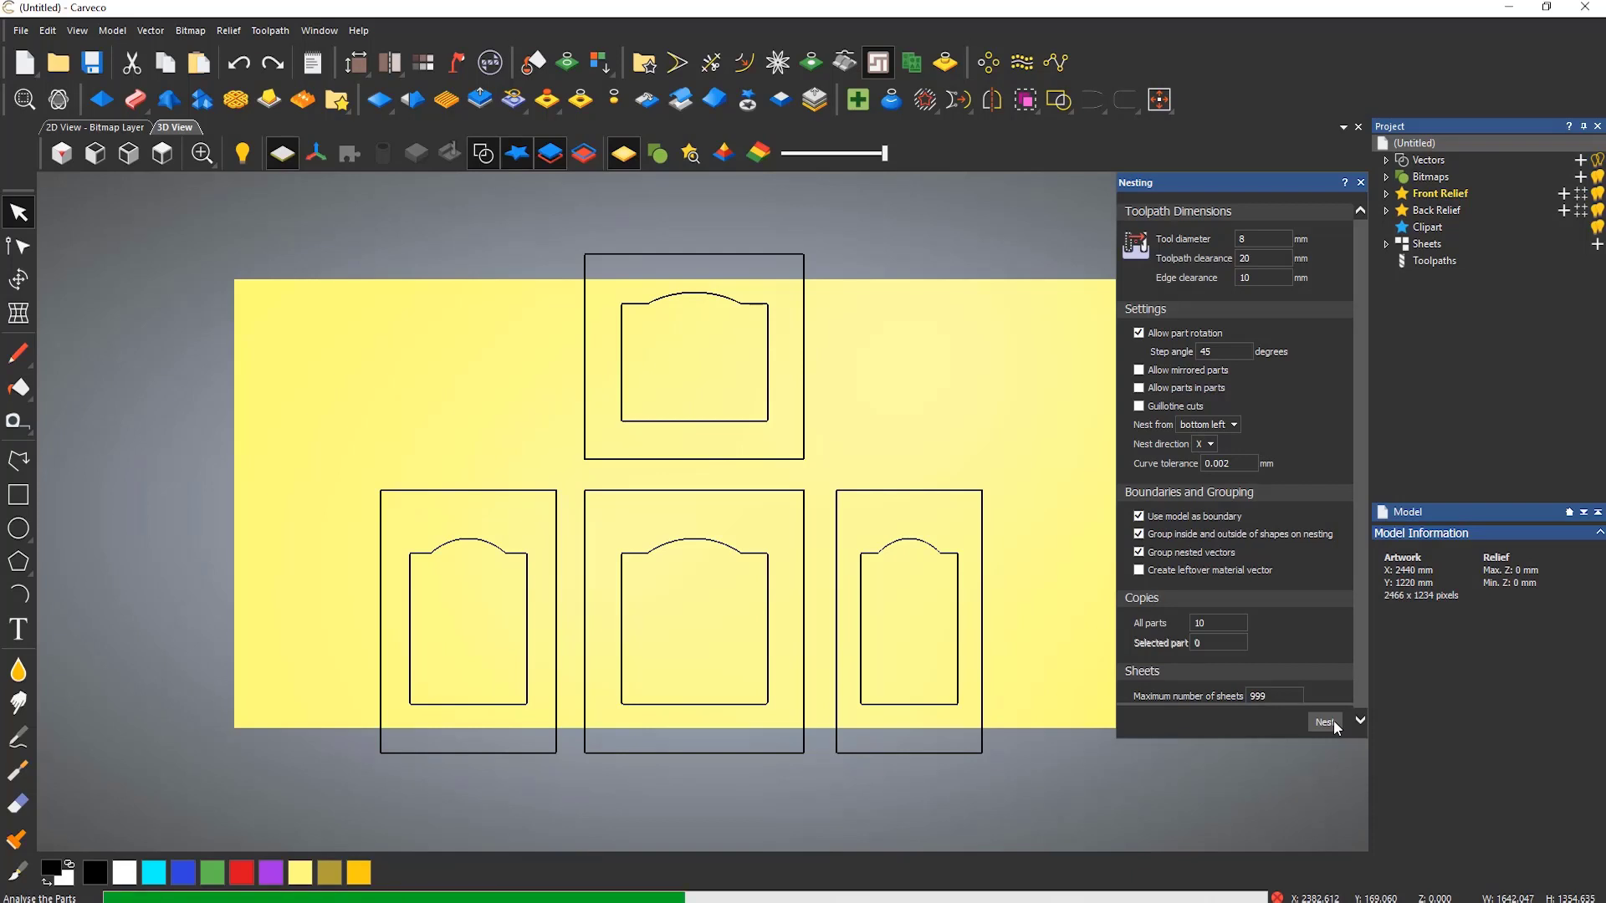
click(1323, 723)
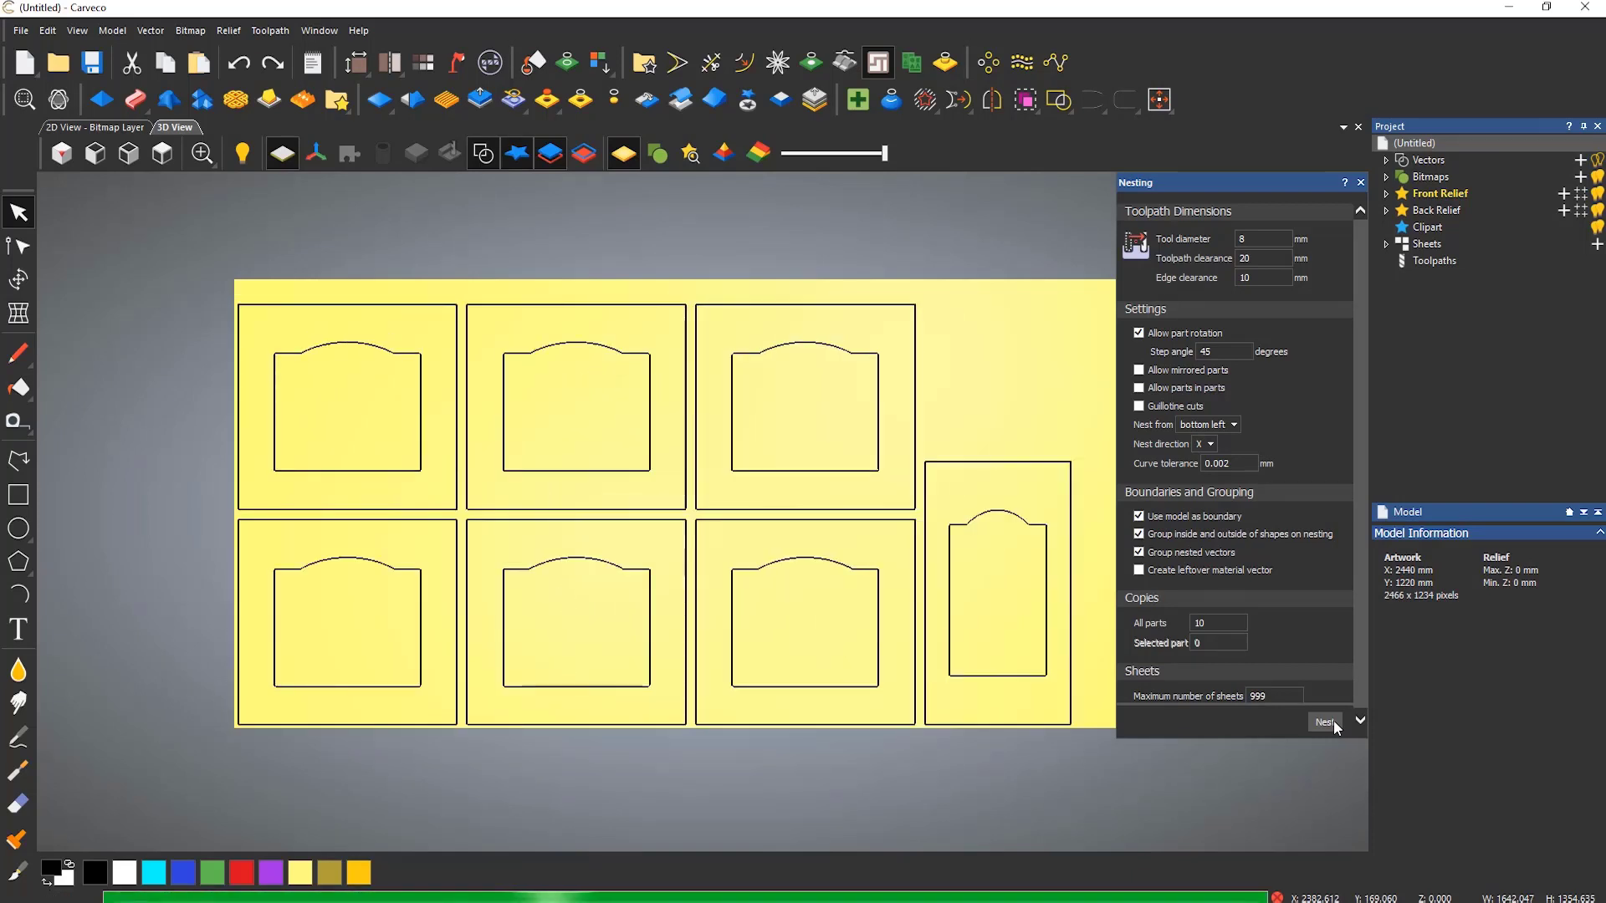
click(1321, 722)
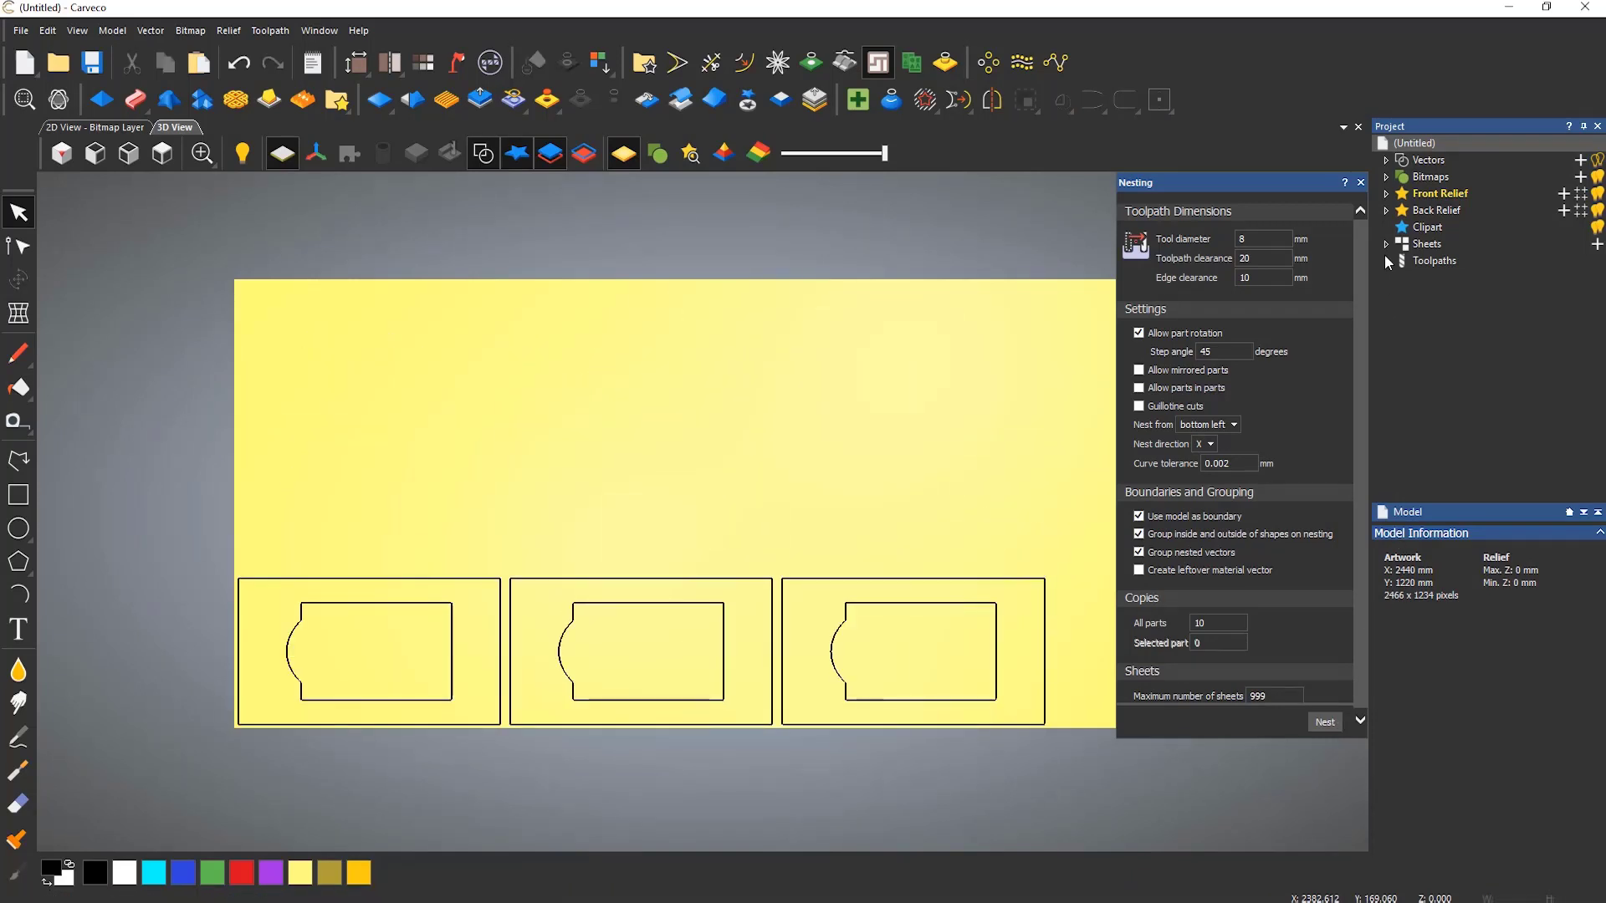
click(1386, 244)
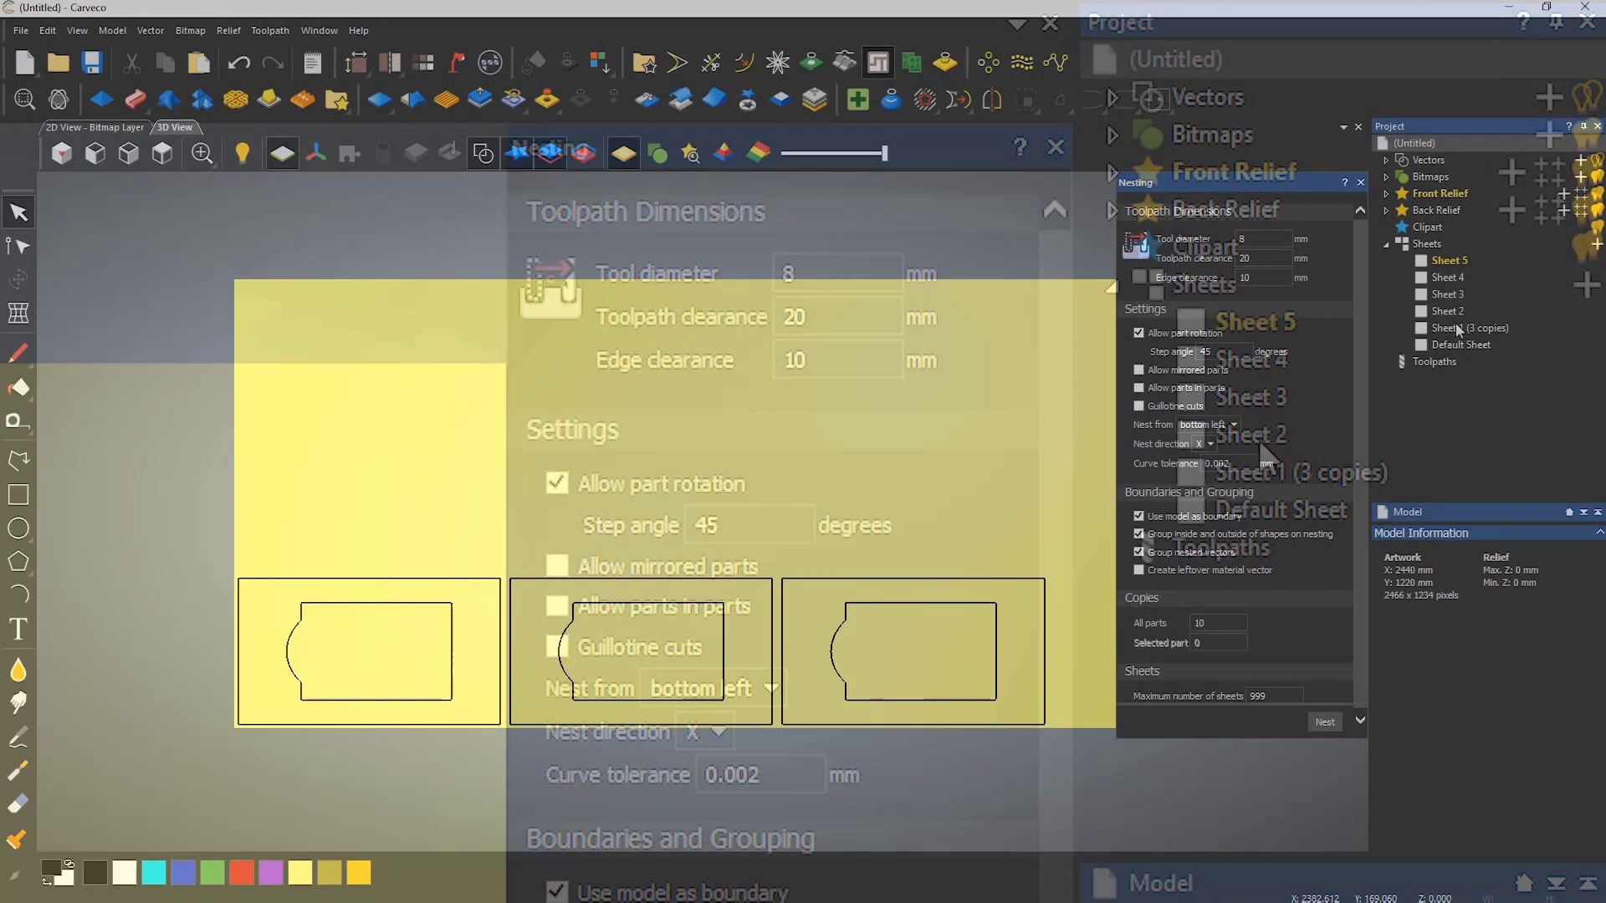
Inspect Sheet 3 and Sheet 4 layouts, then return to the Default Sheet
click(1445, 295)
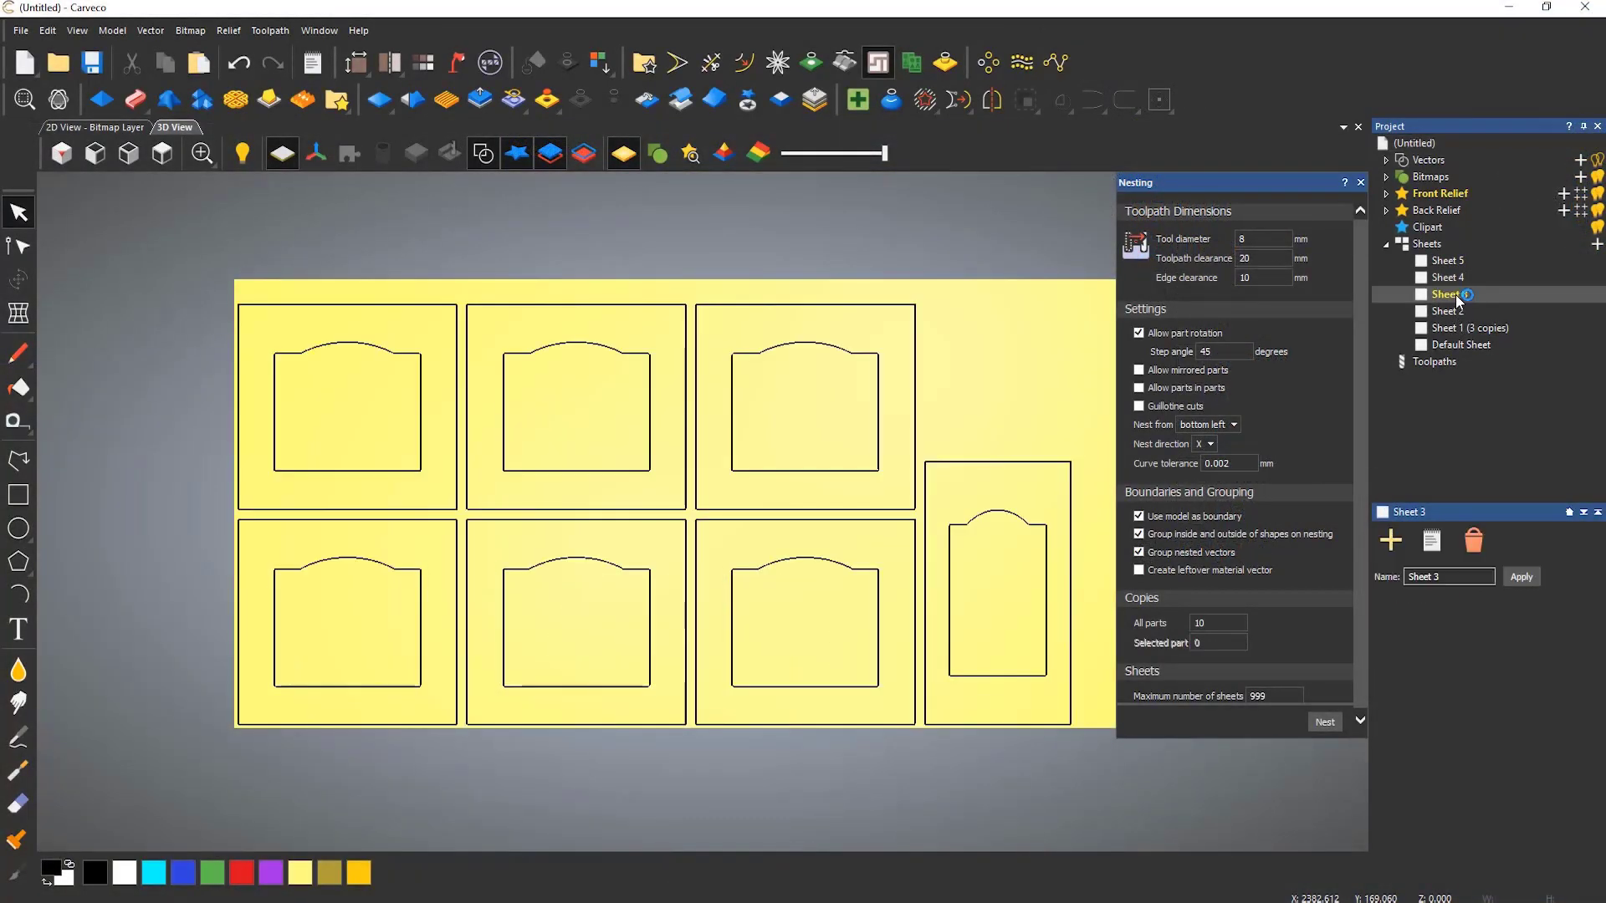
click(1448, 278)
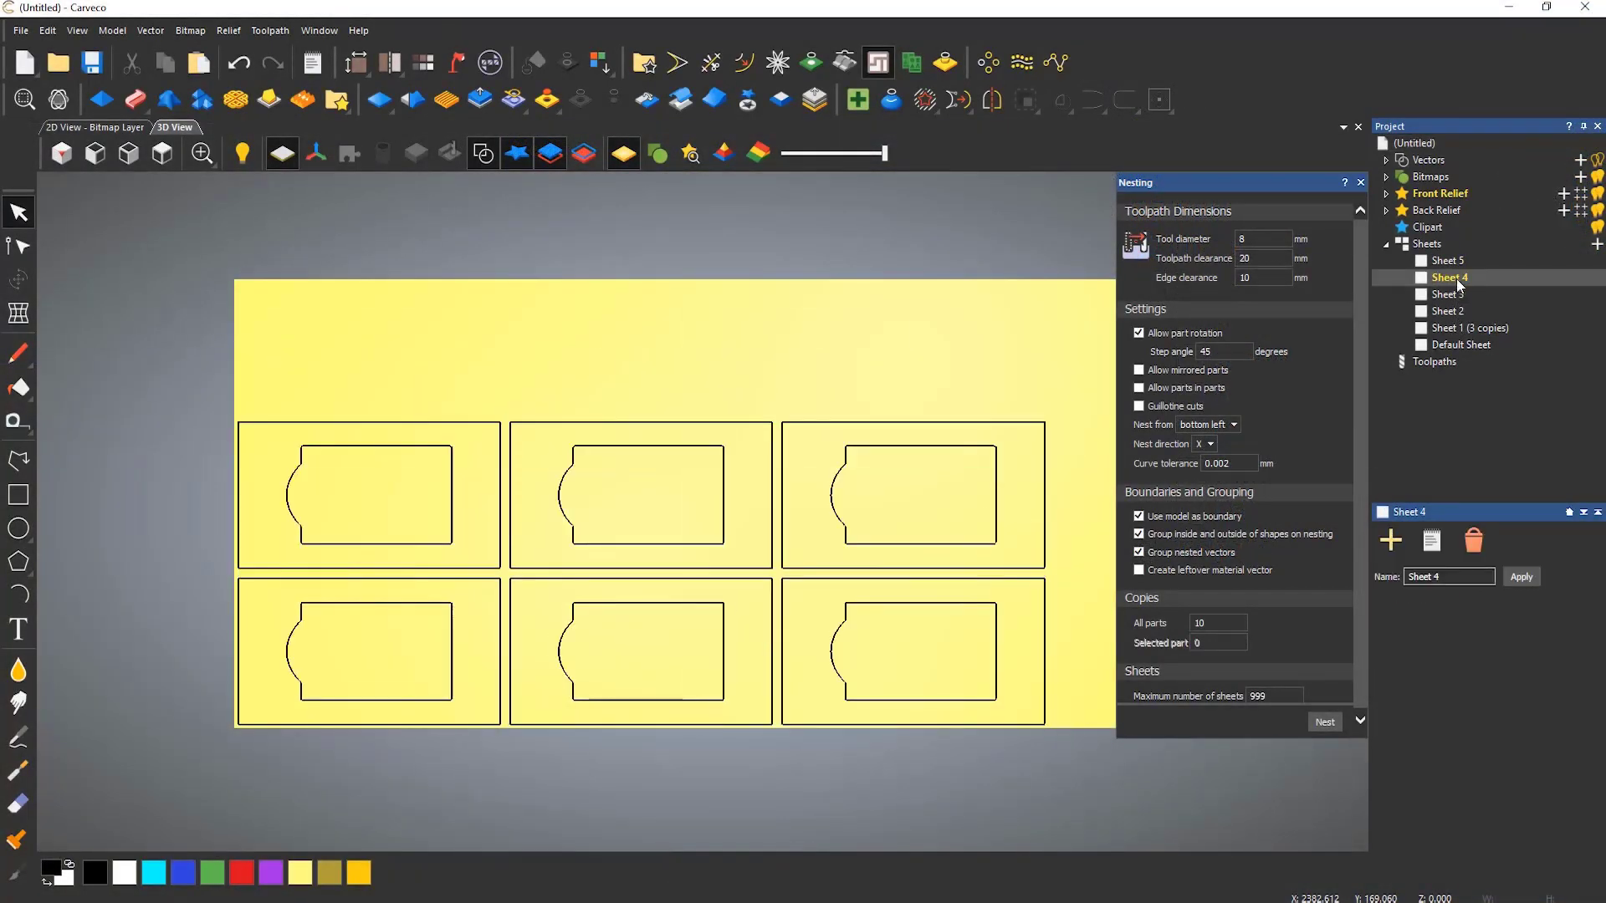
click(1447, 311)
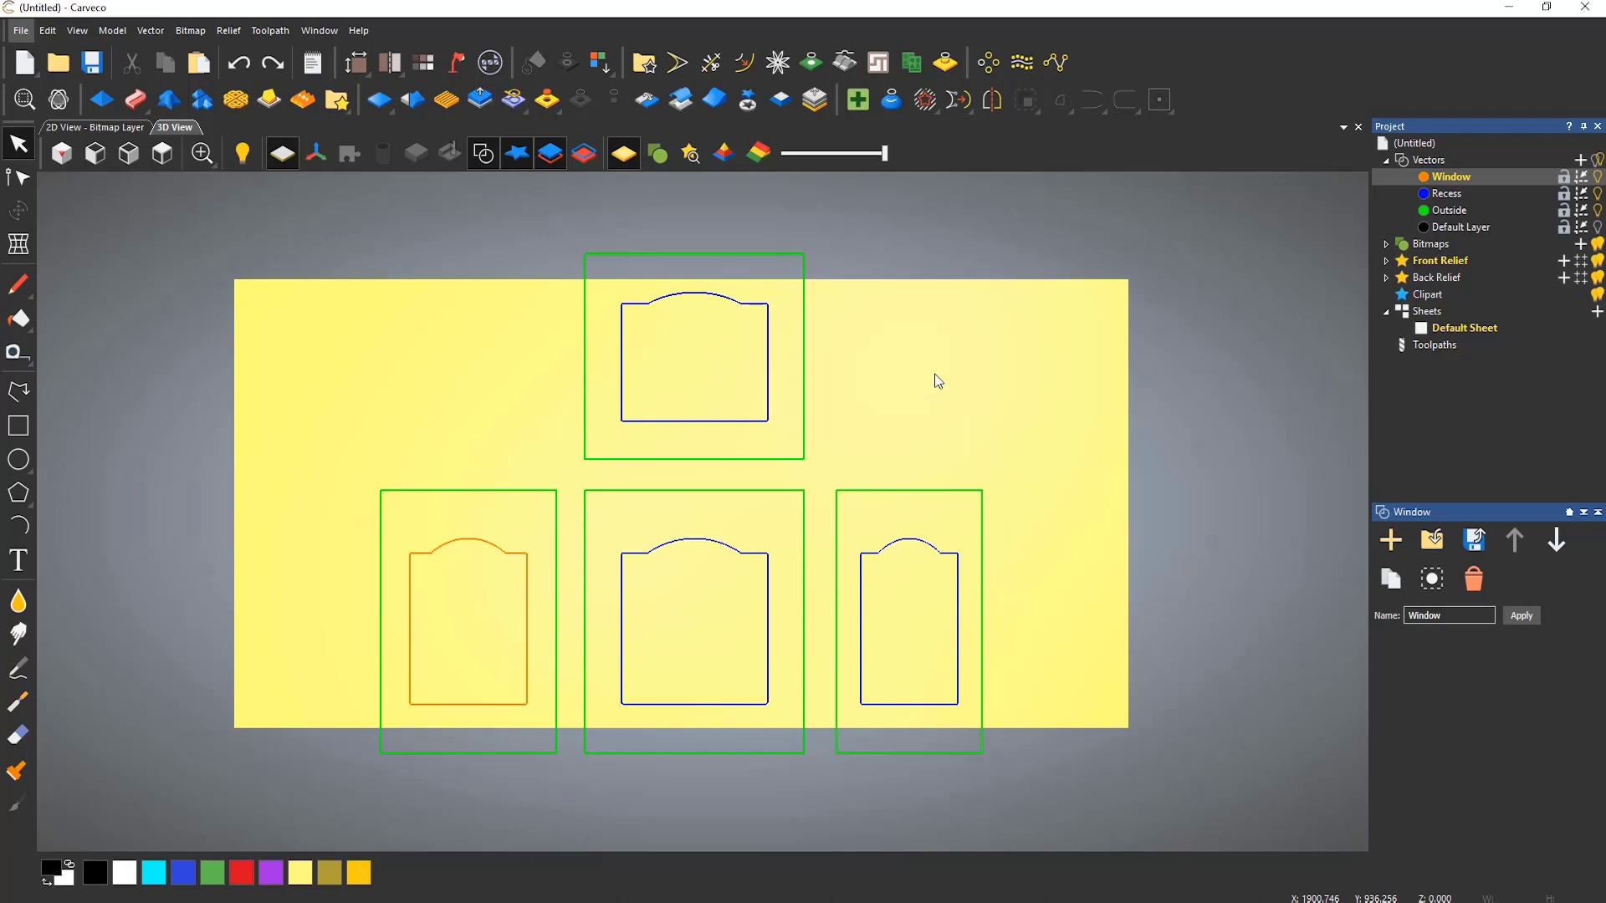
Box-select all door parts on the default sheet and bring up nesting for them
drag(935, 382, 469, 654)
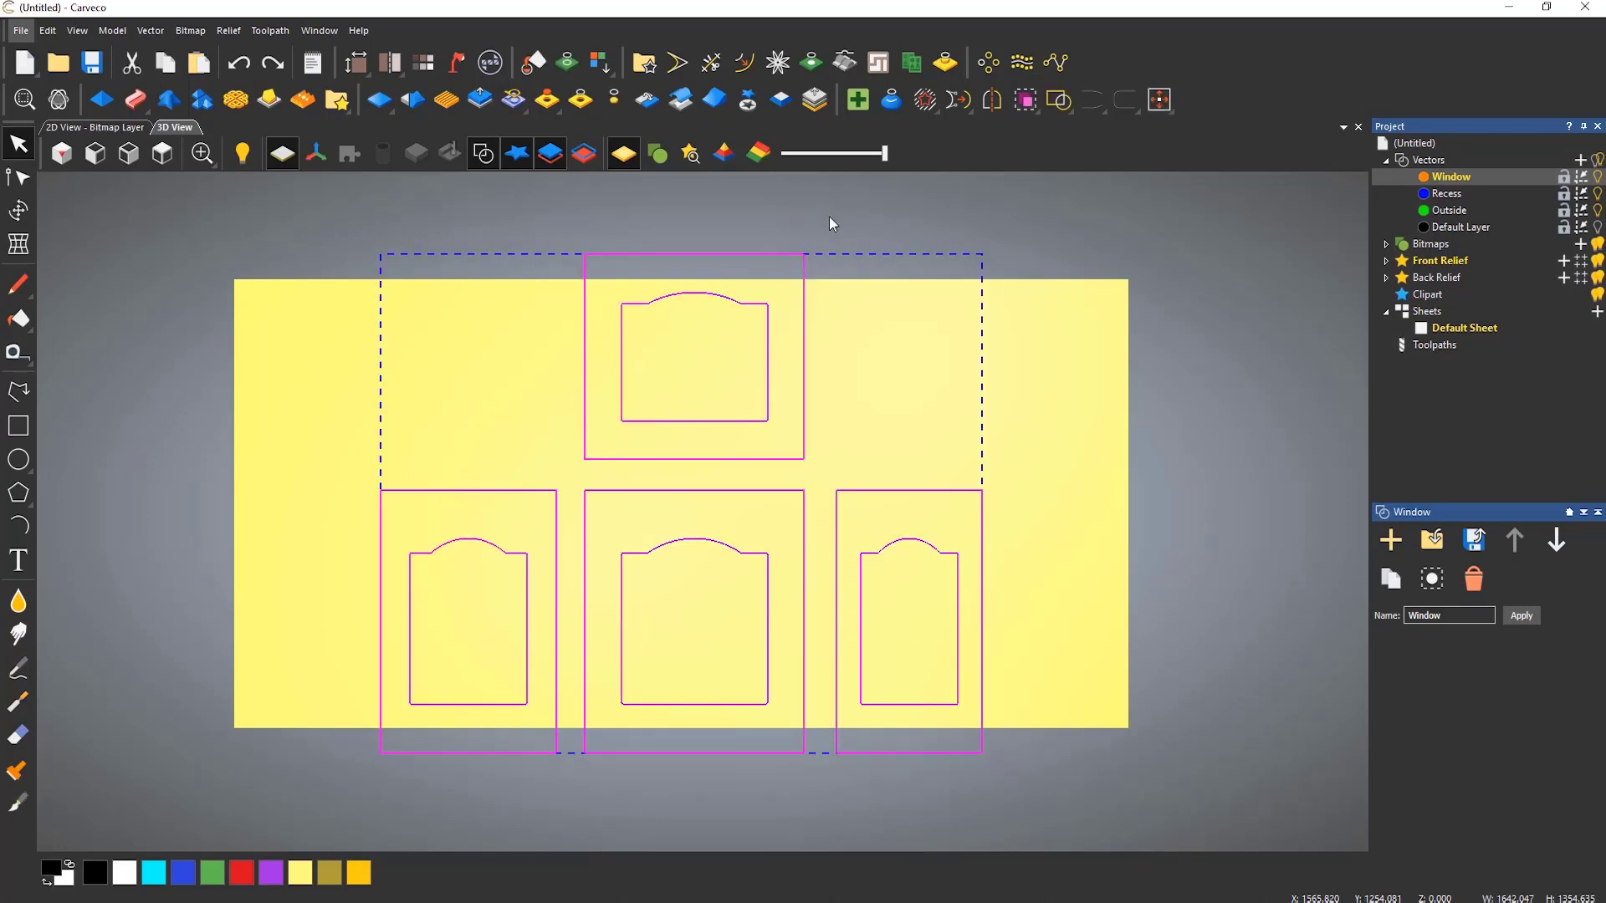
click(875, 62)
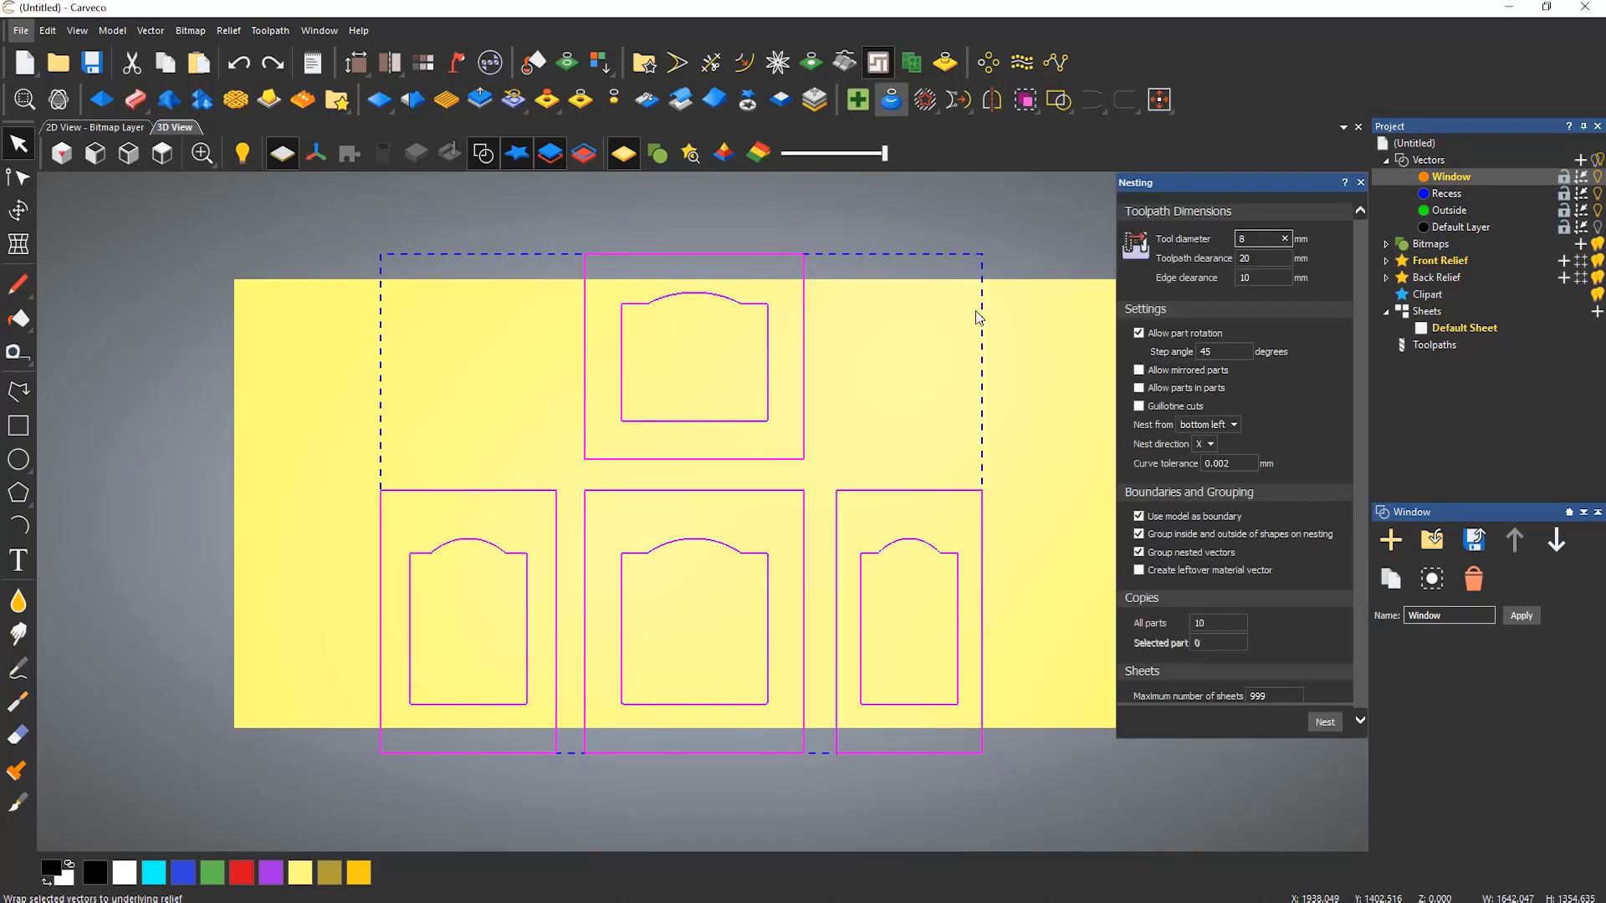
Turn off automatic inside-outside grouping and group each door's outlines with Group Now
click(1139, 534)
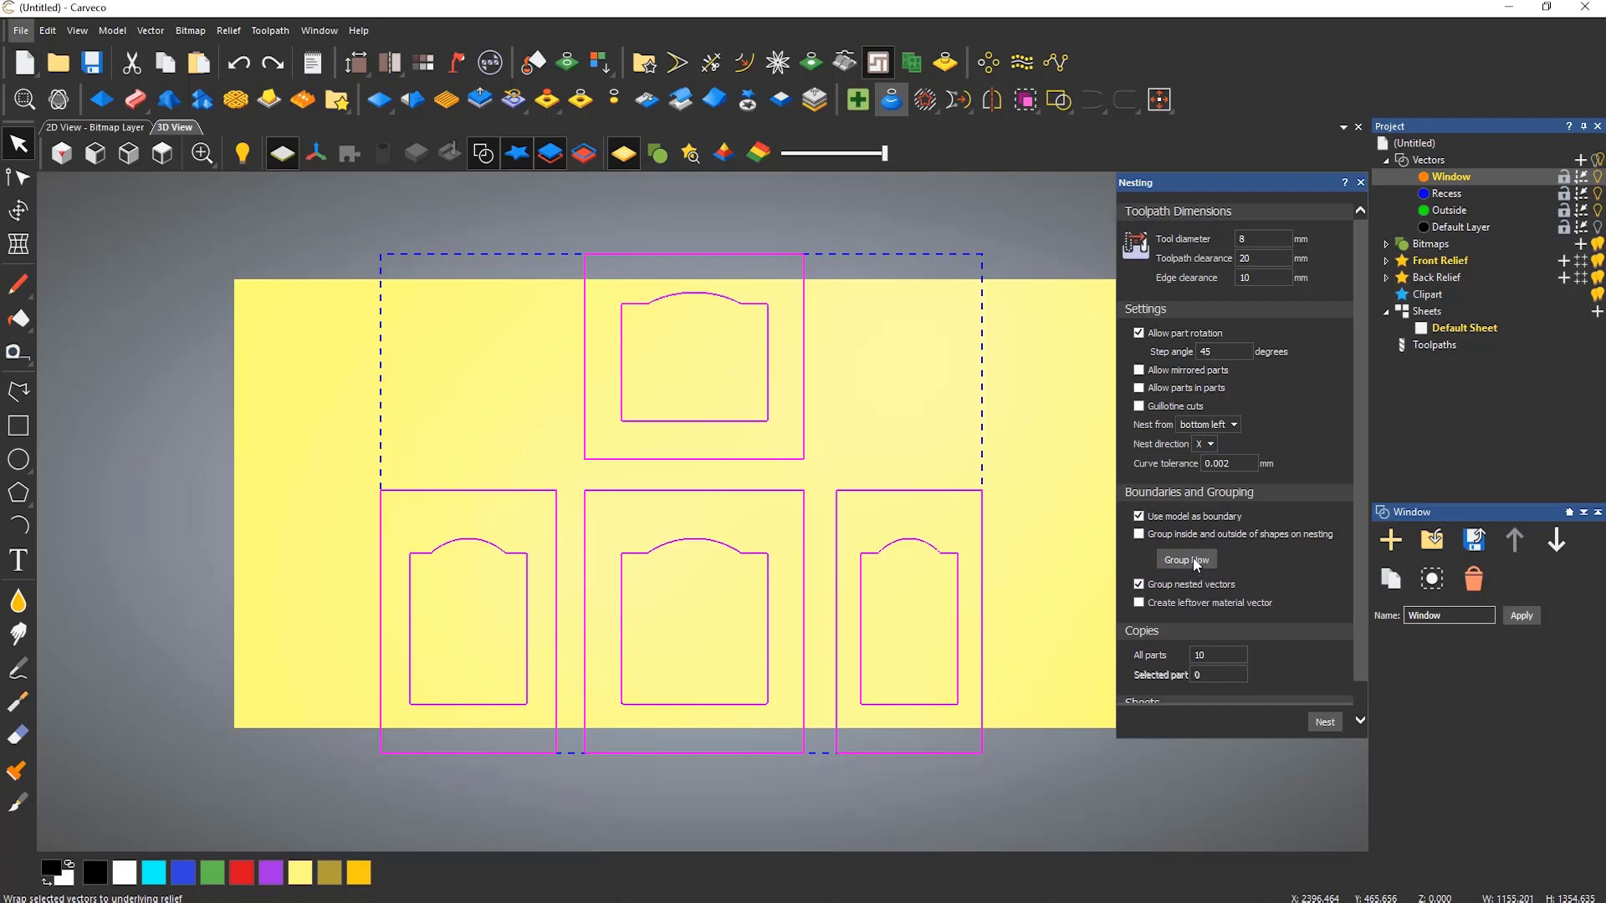
click(1186, 559)
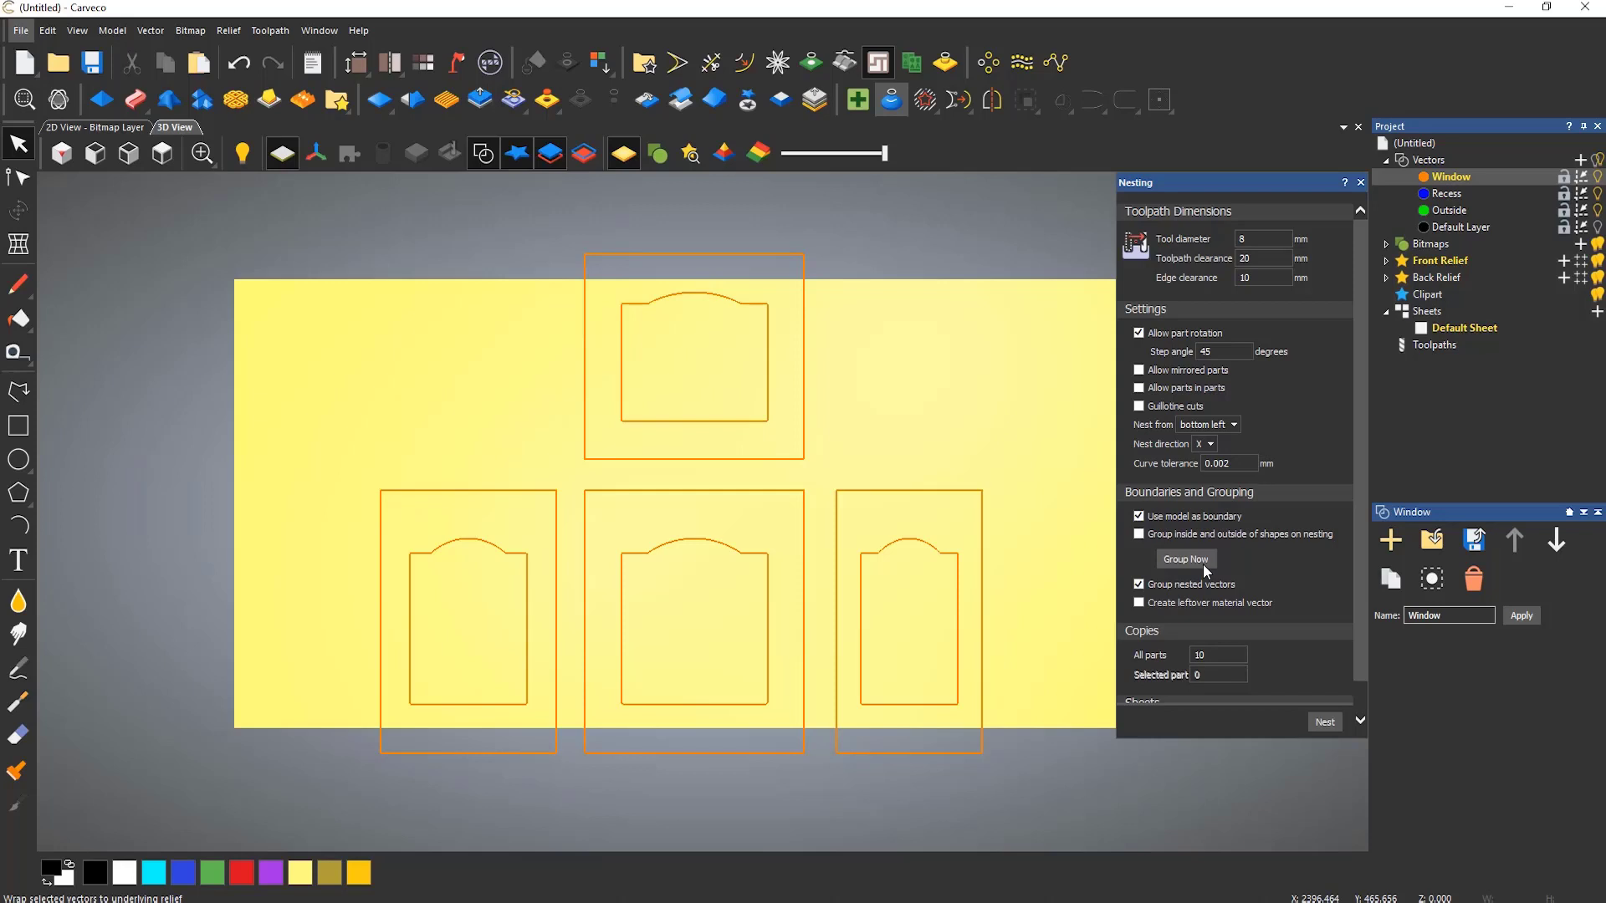
mouse_move(1052, 669)
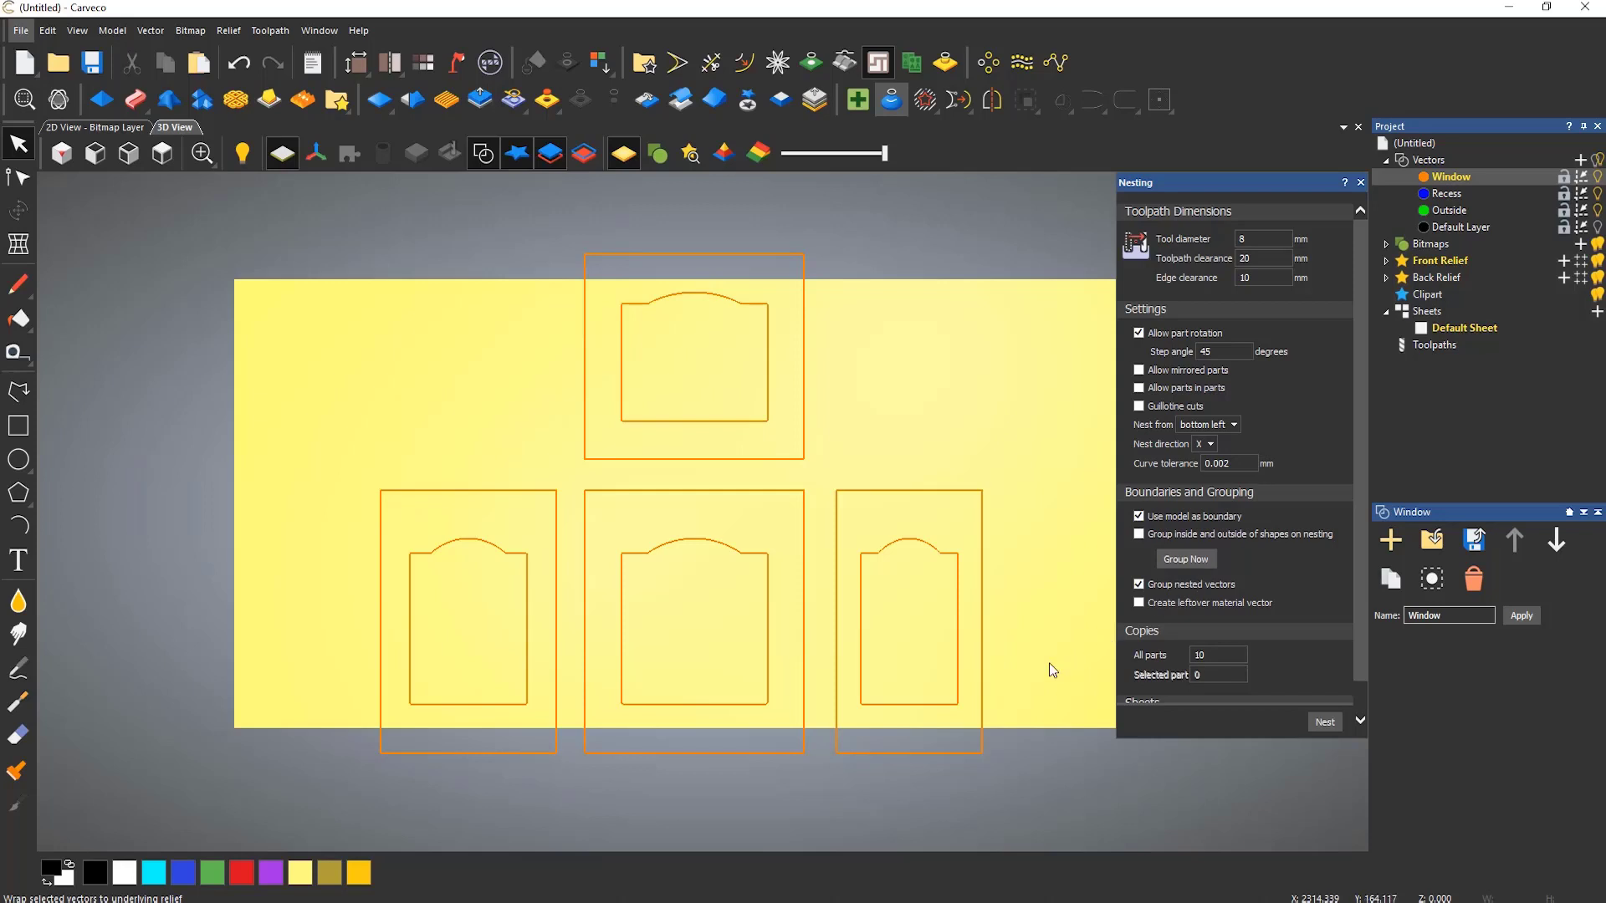
mouse_move(530, 495)
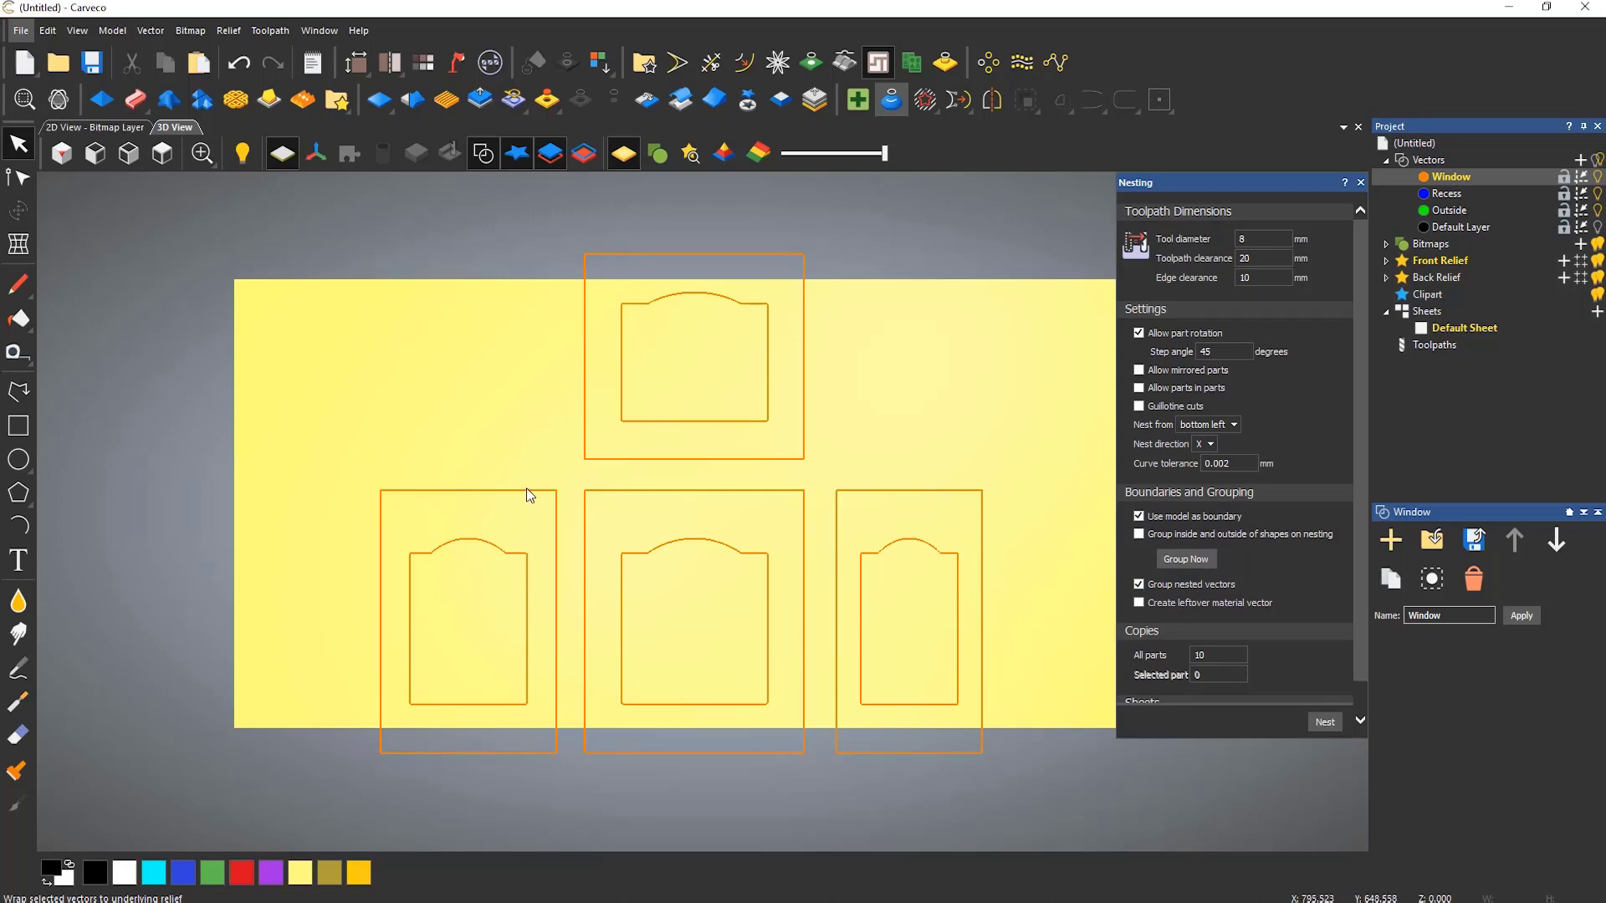
Give the lower-left door its own copy count of 5
click(467, 622)
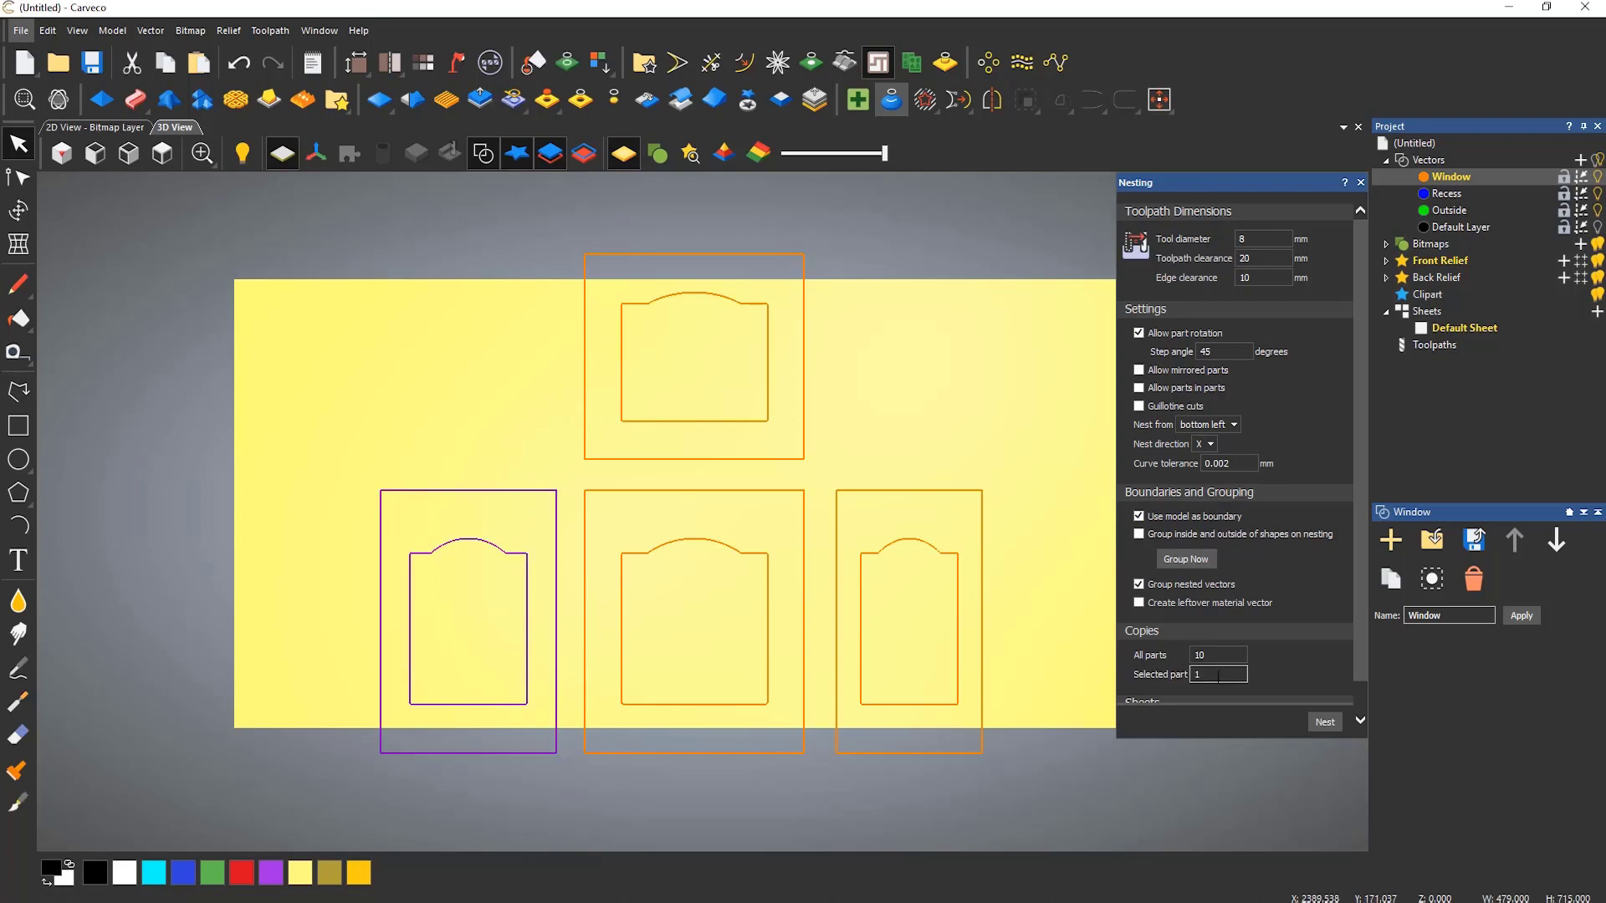
click(1217, 674)
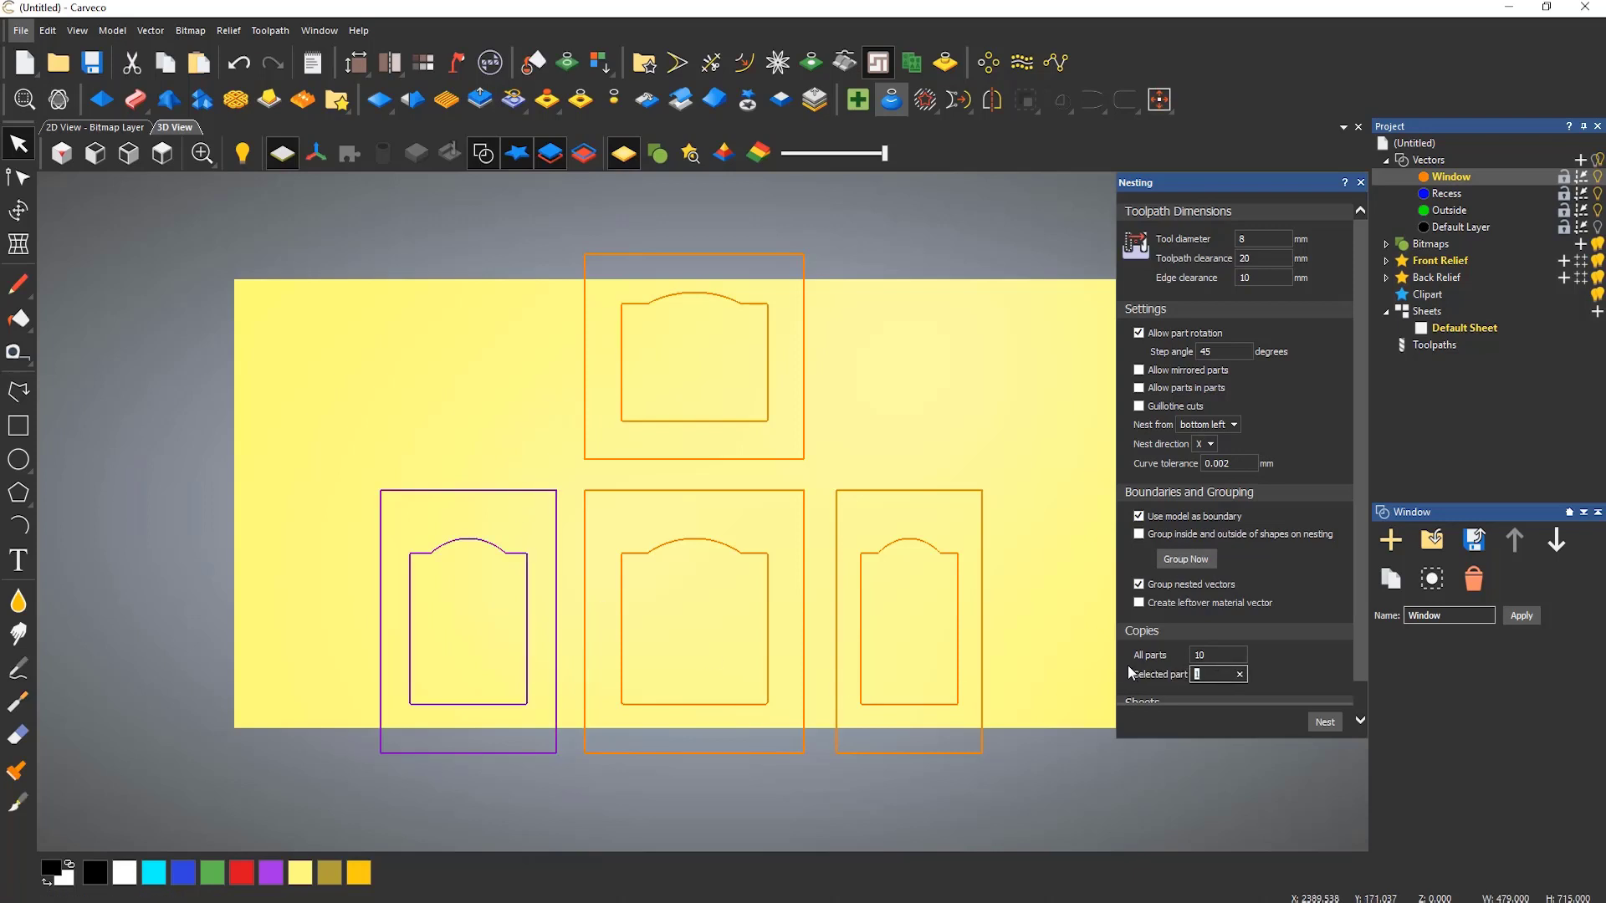
text(5)
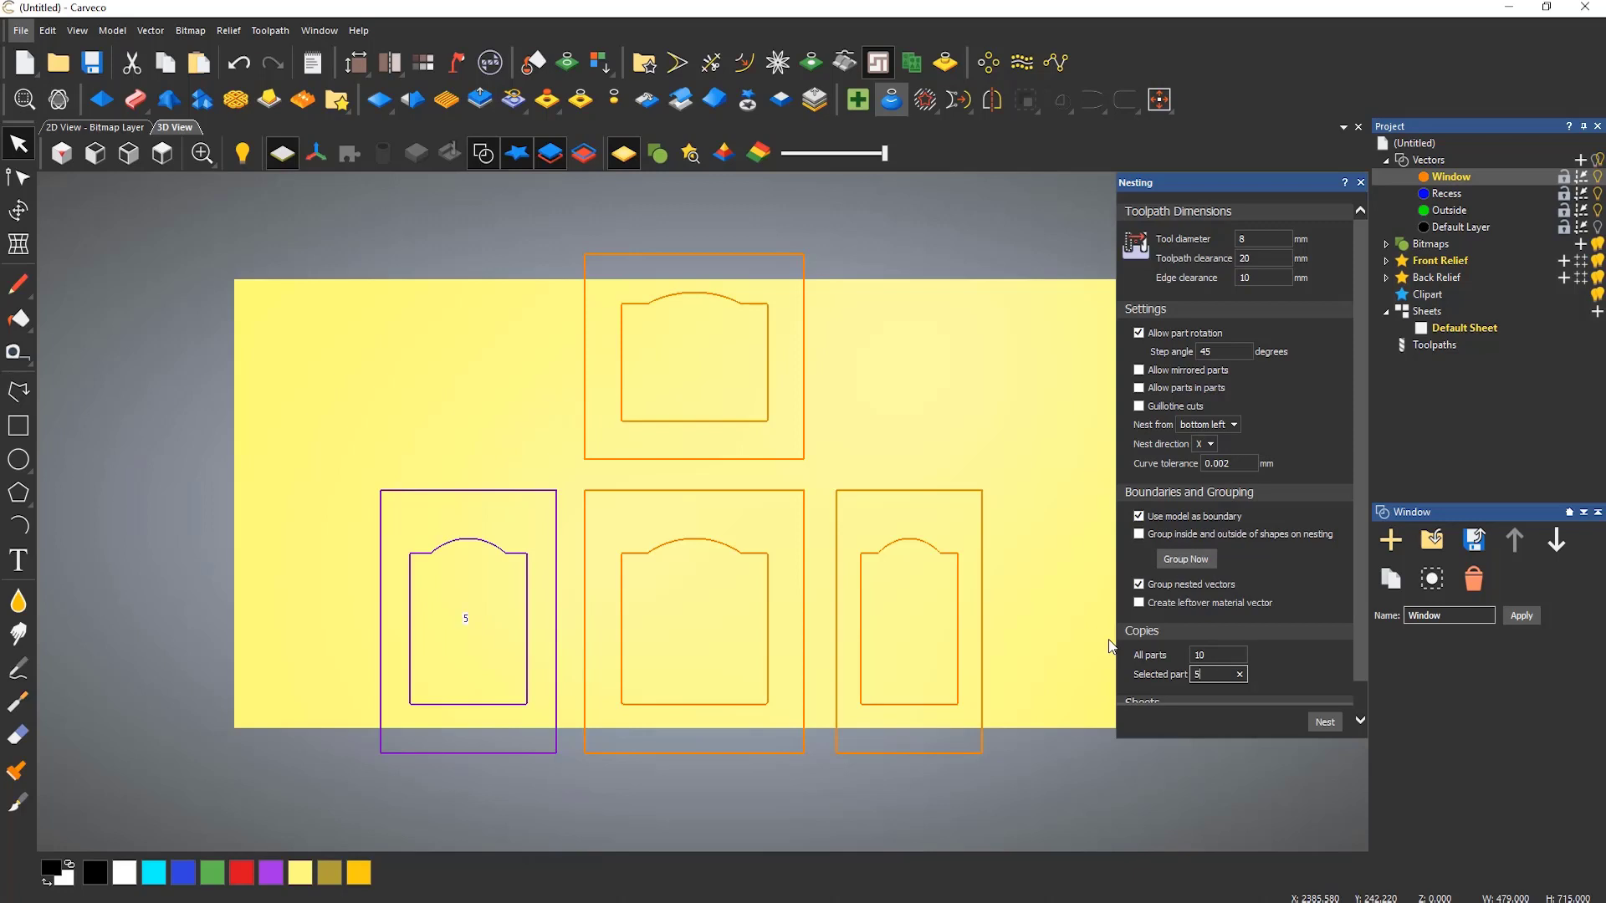
mouse_move(728, 604)
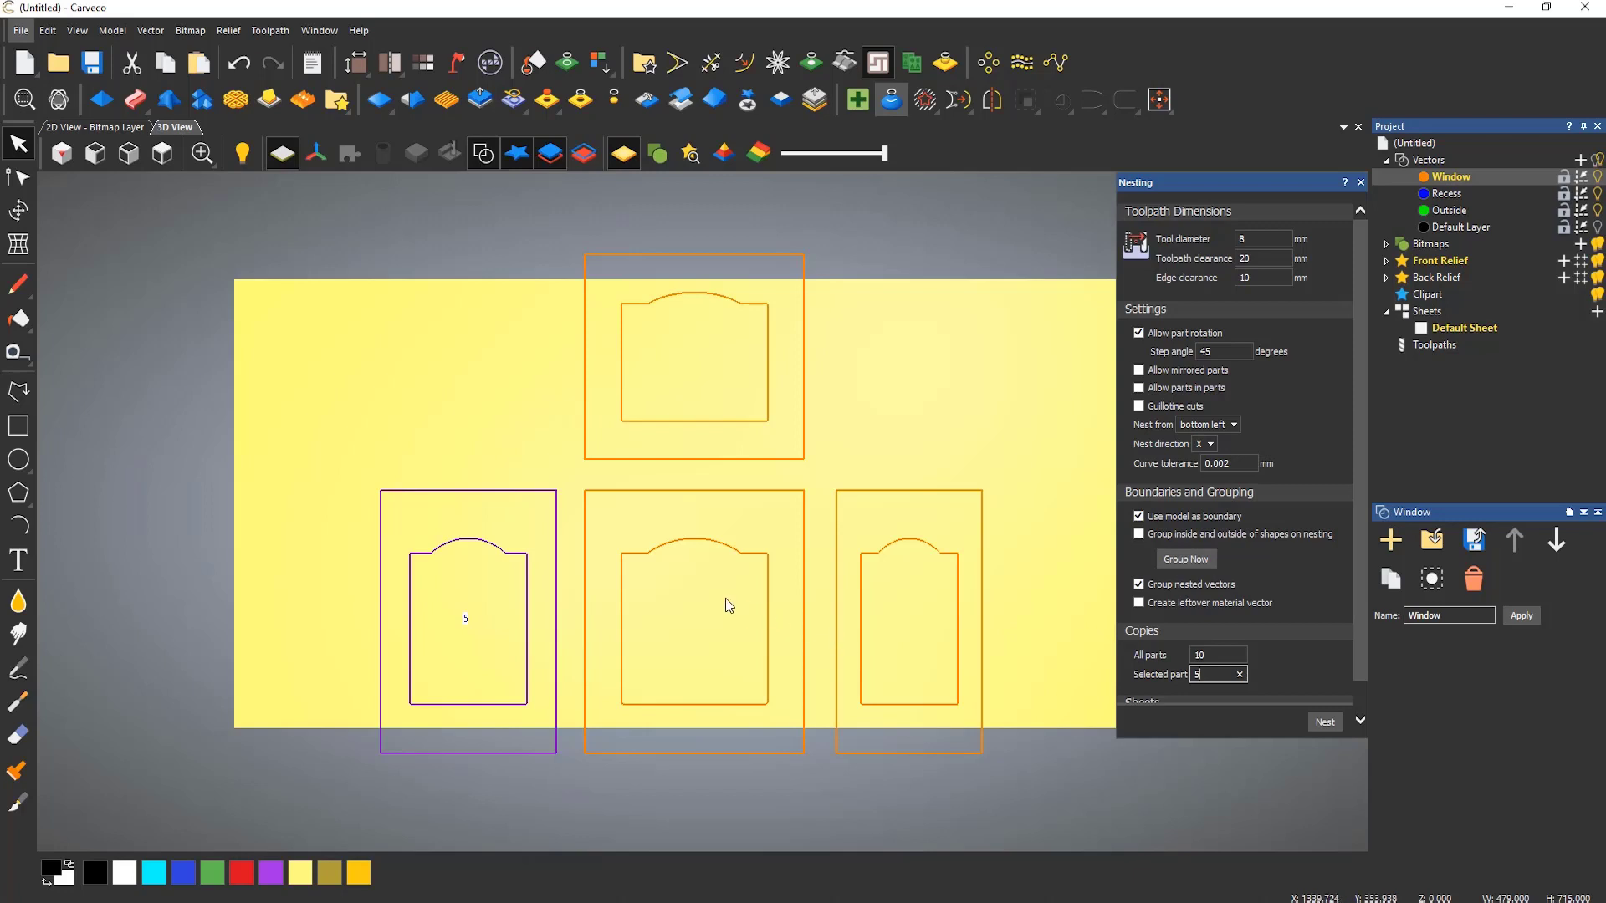
mouse_move(733, 554)
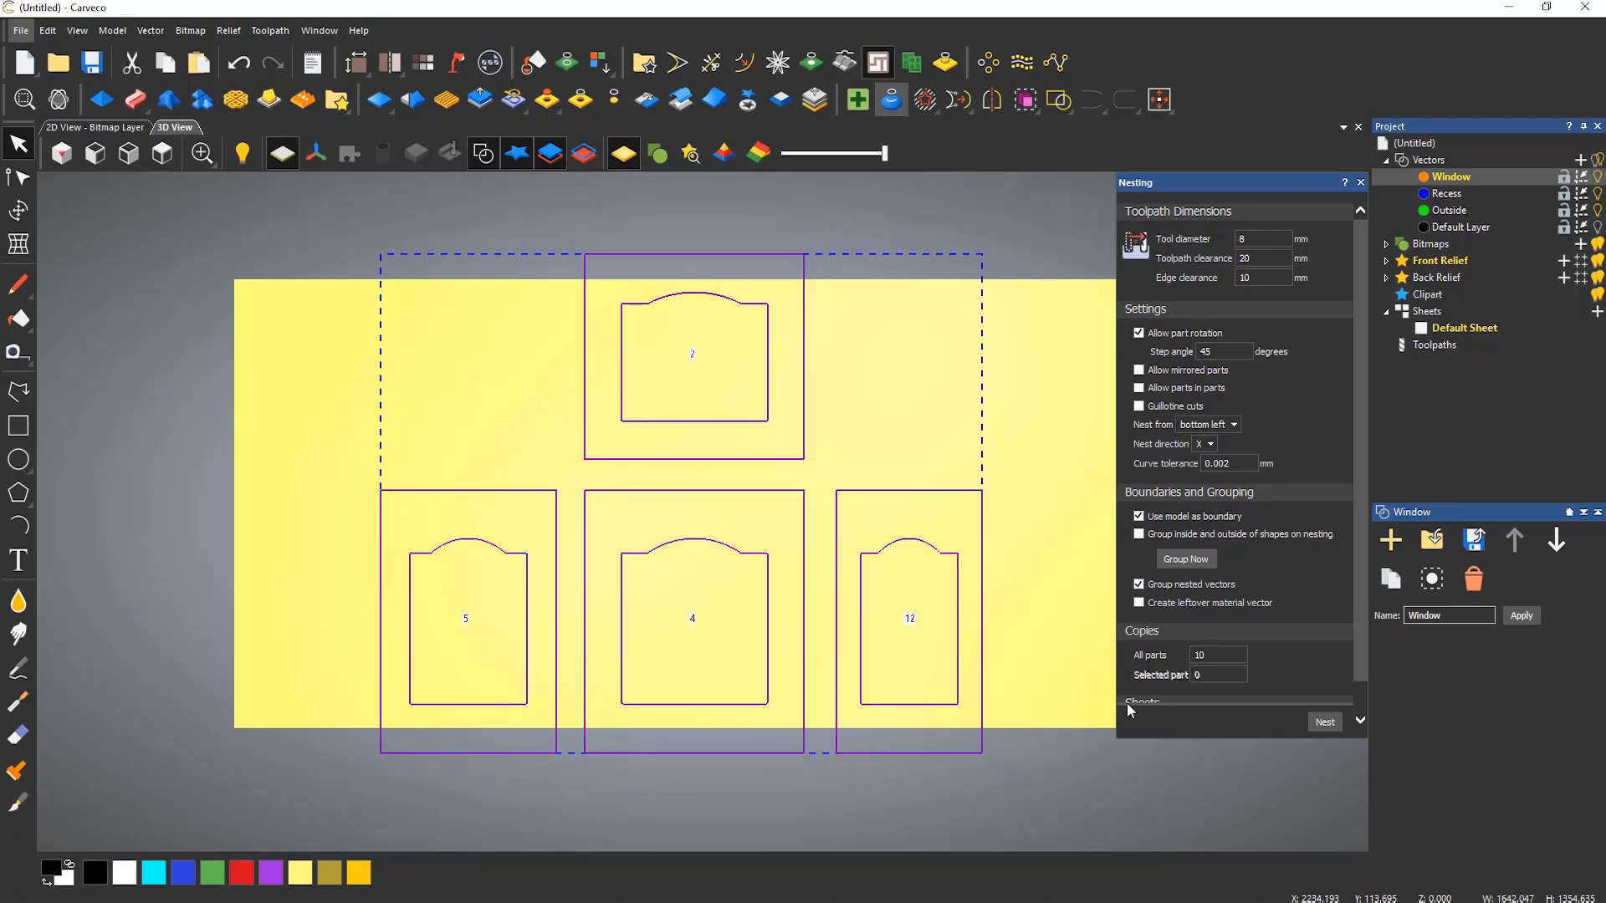
Nest the doors with their copy counts onto seven sheets and view Sheet 5's layout
click(1321, 722)
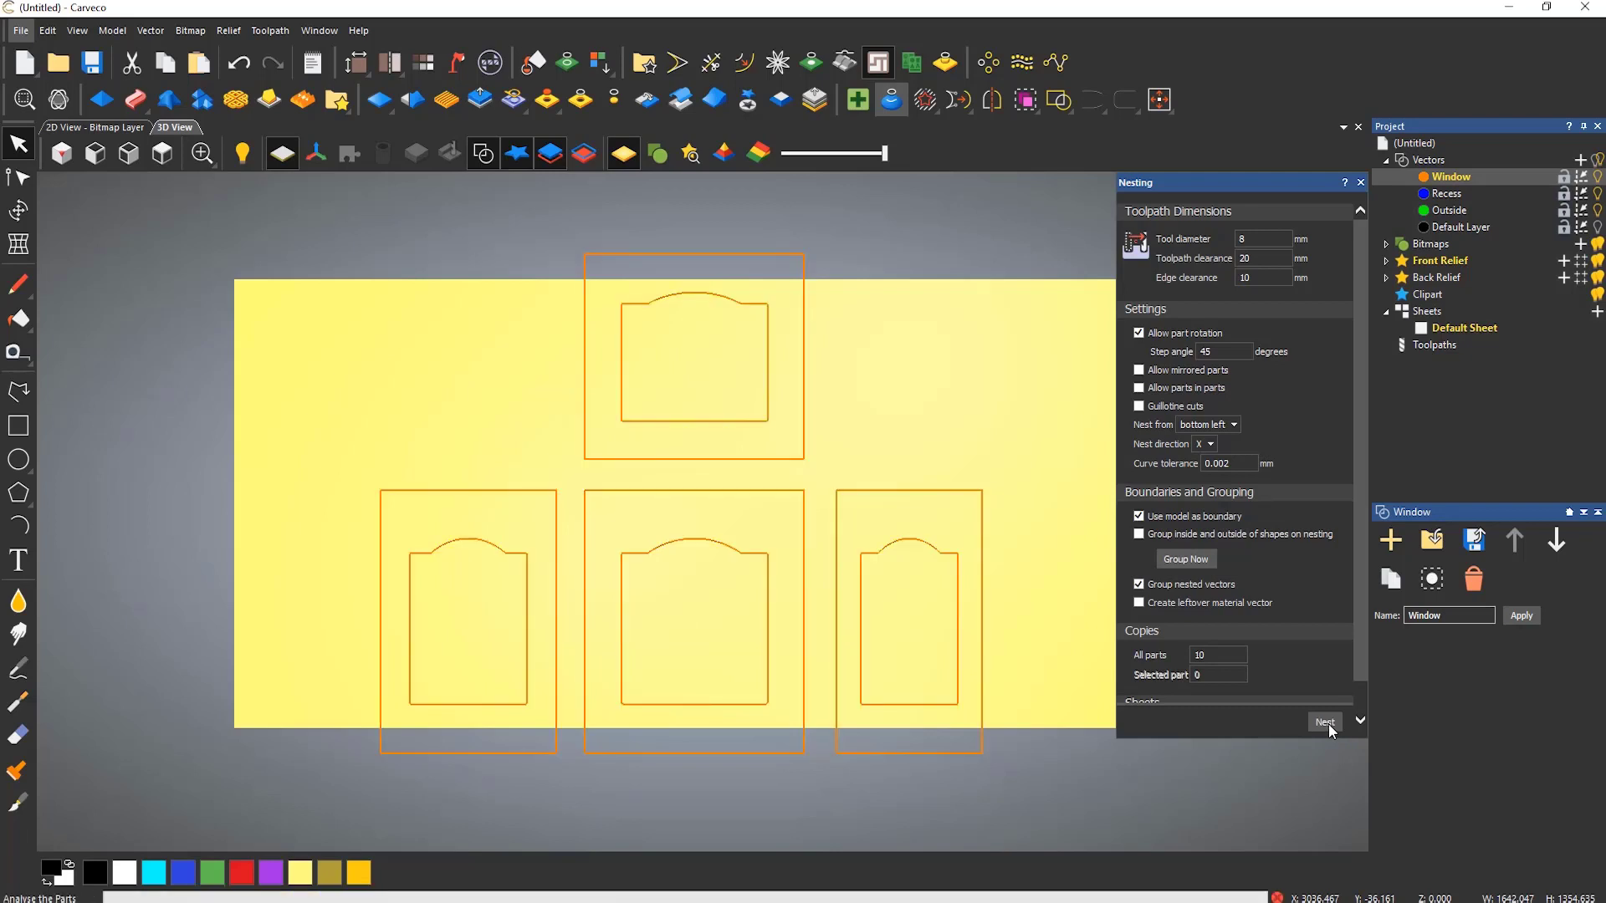
click(1325, 723)
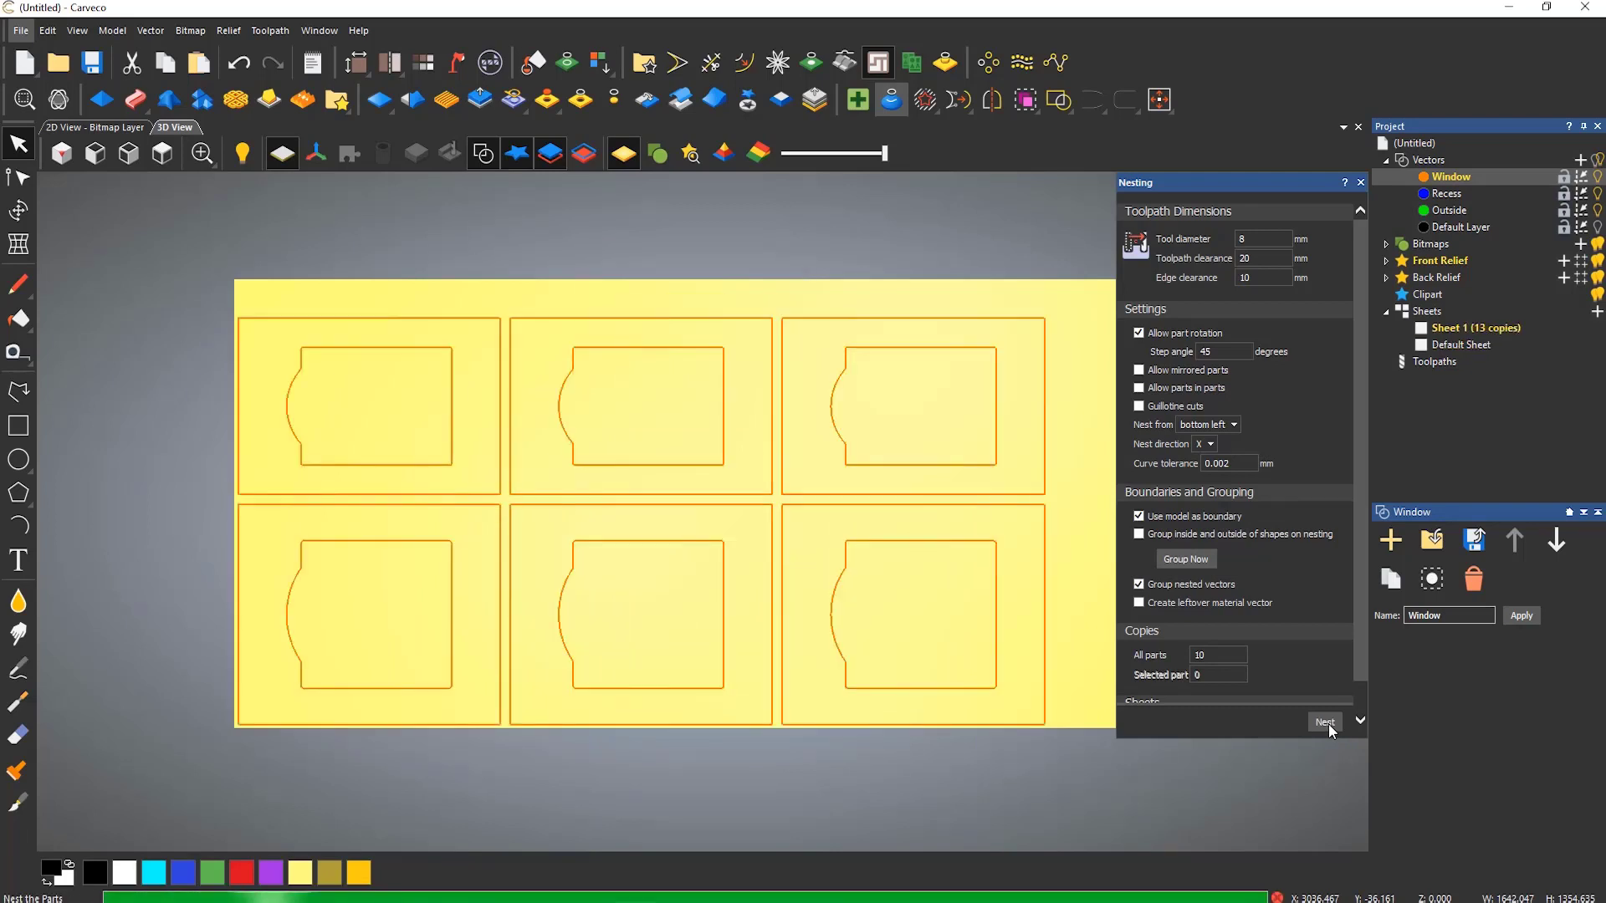
click(1323, 722)
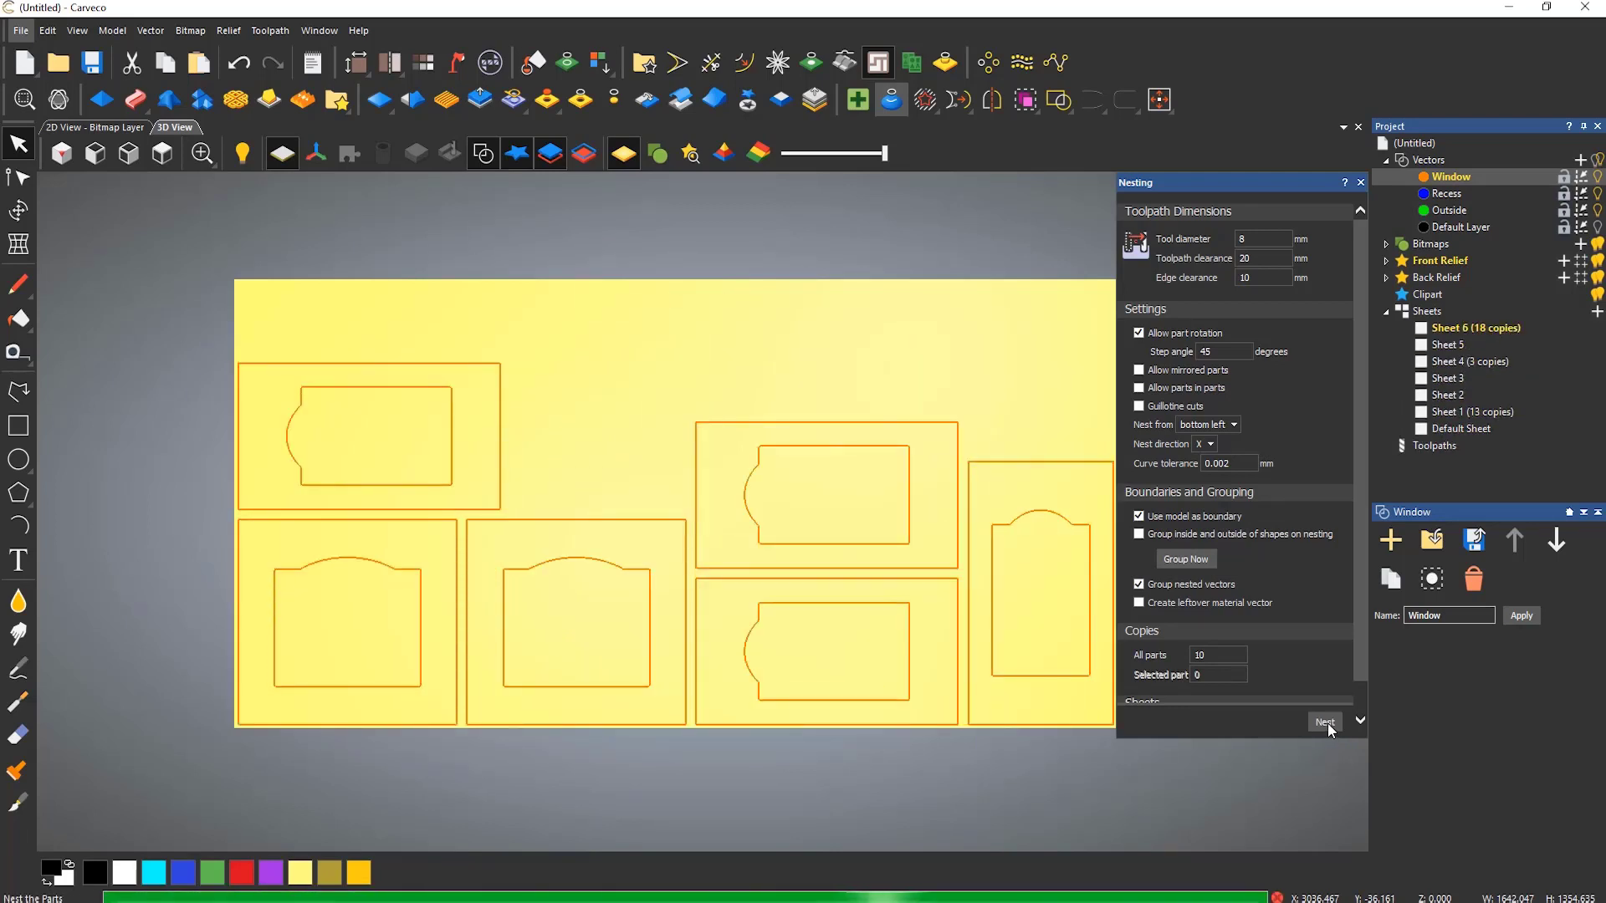
click(1323, 723)
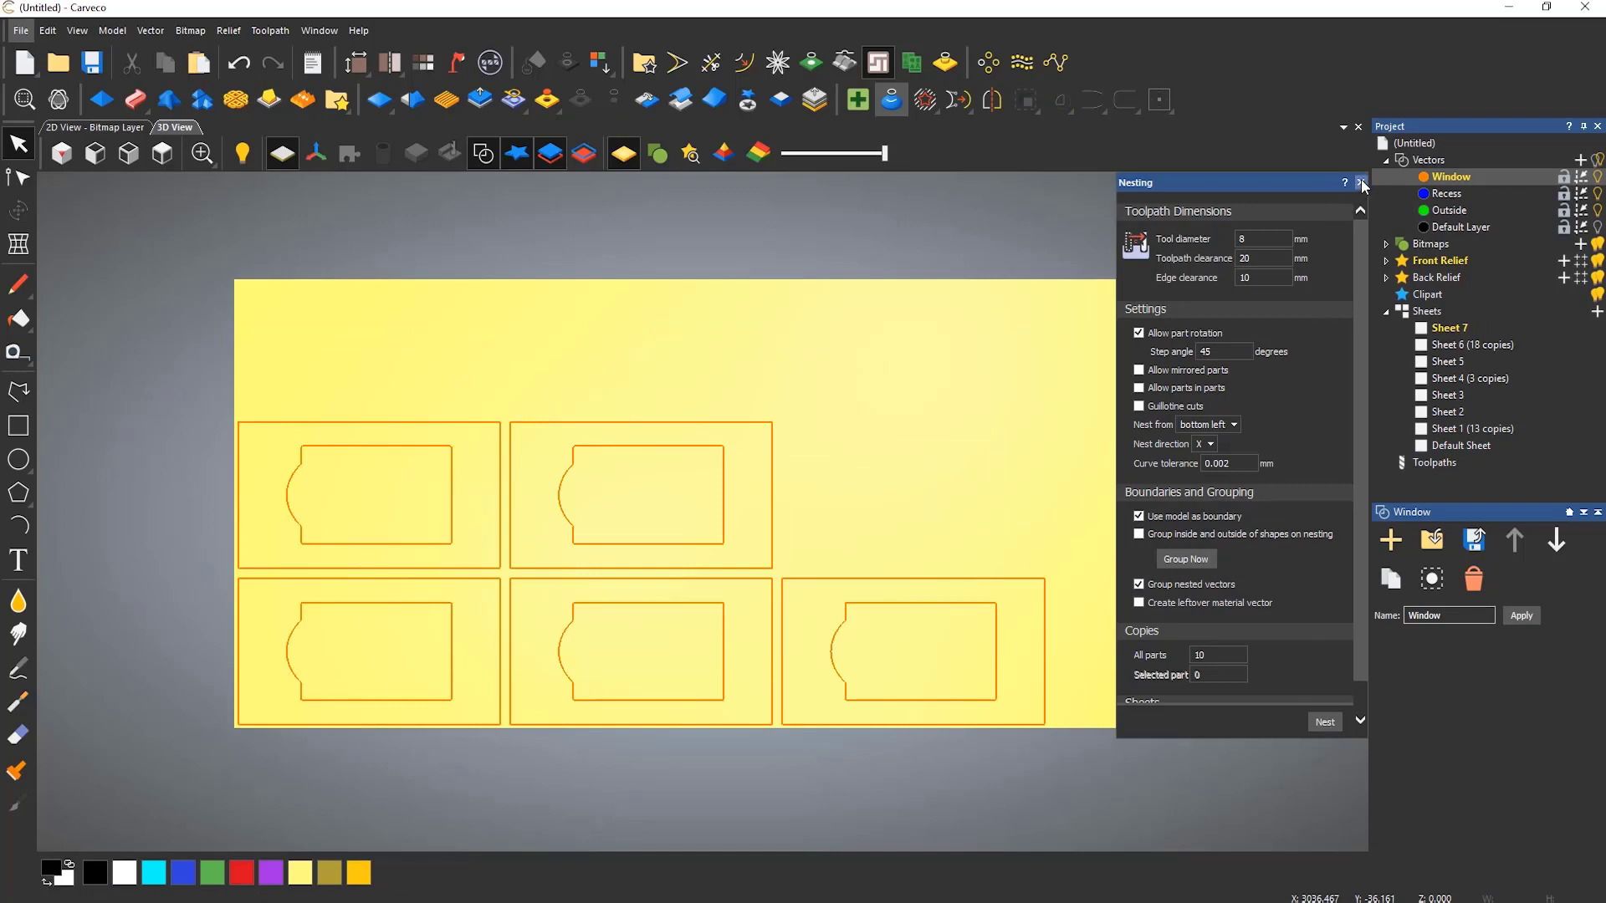
click(1449, 362)
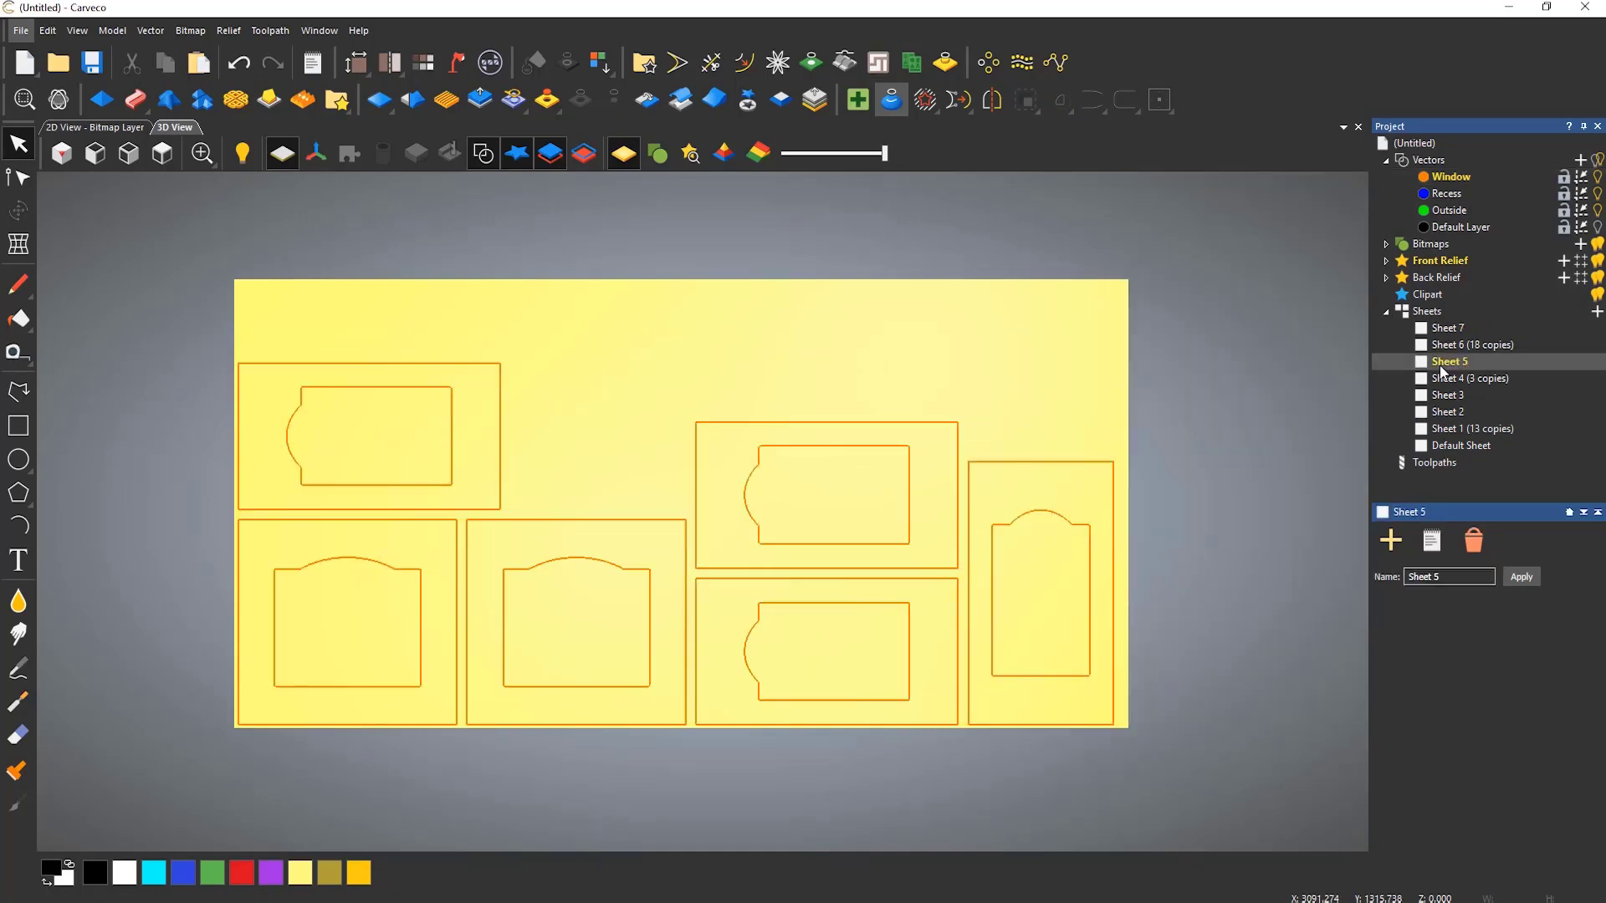